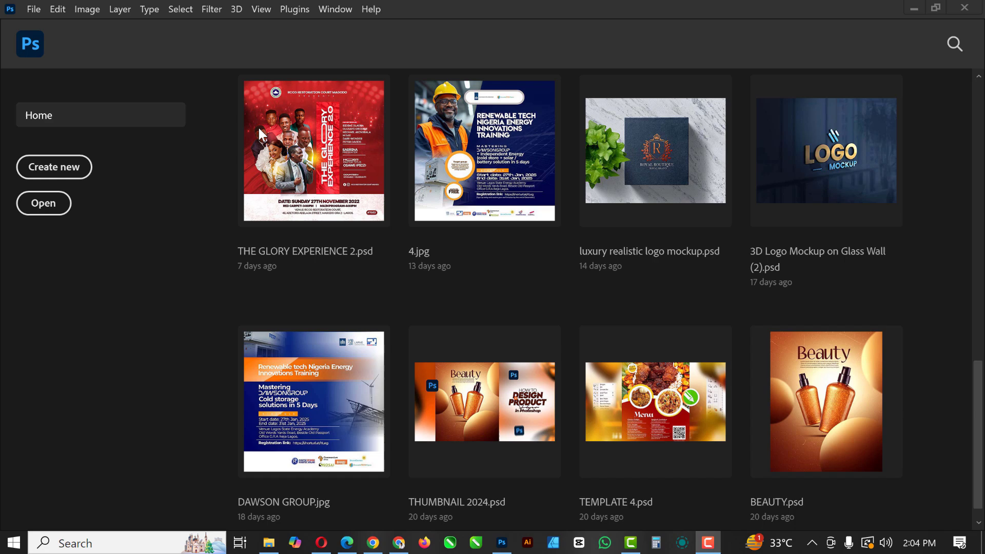
Step: Create a 1920x1080 px, 300 ppi transparent document named 'GLOW TEXT EFFECT'
click(34, 9)
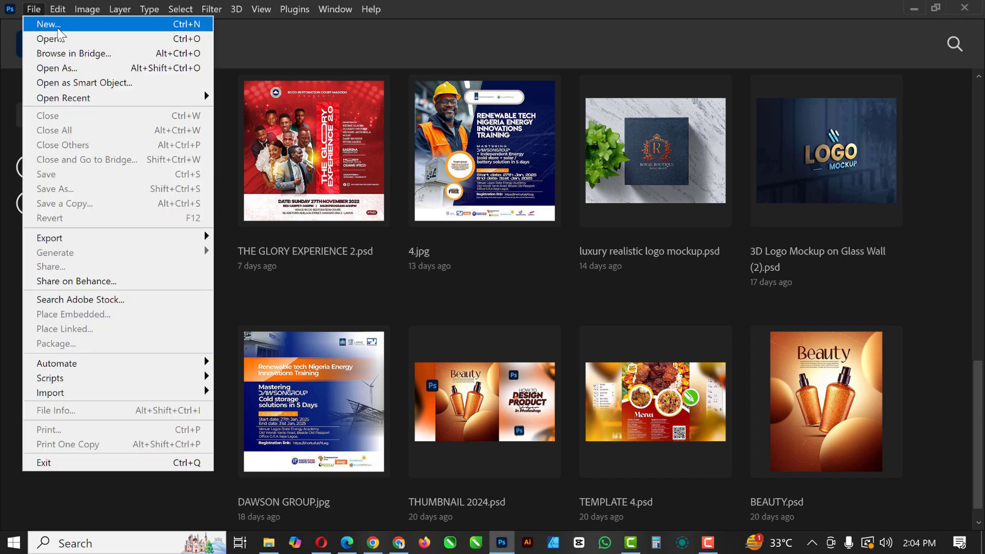
click(48, 24)
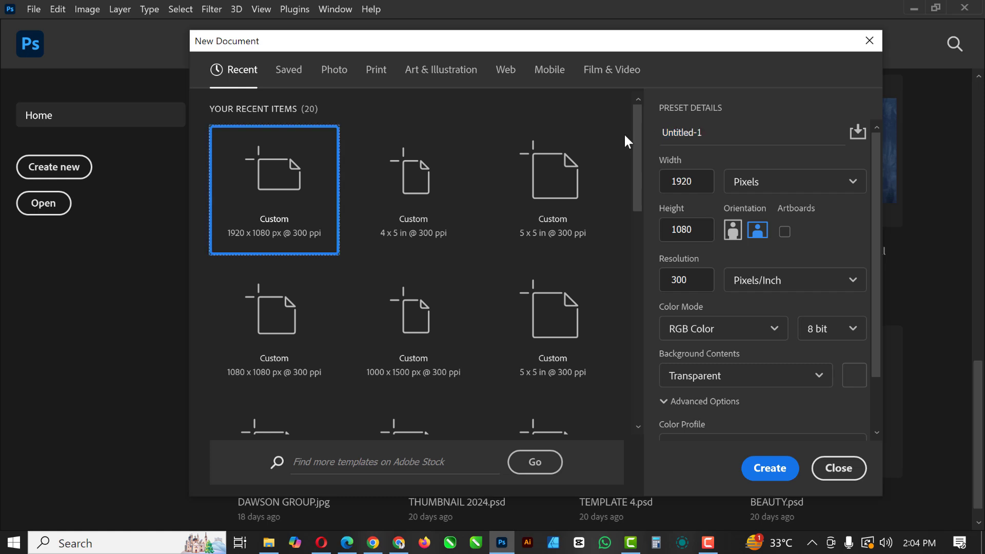
mouse_move(775, 185)
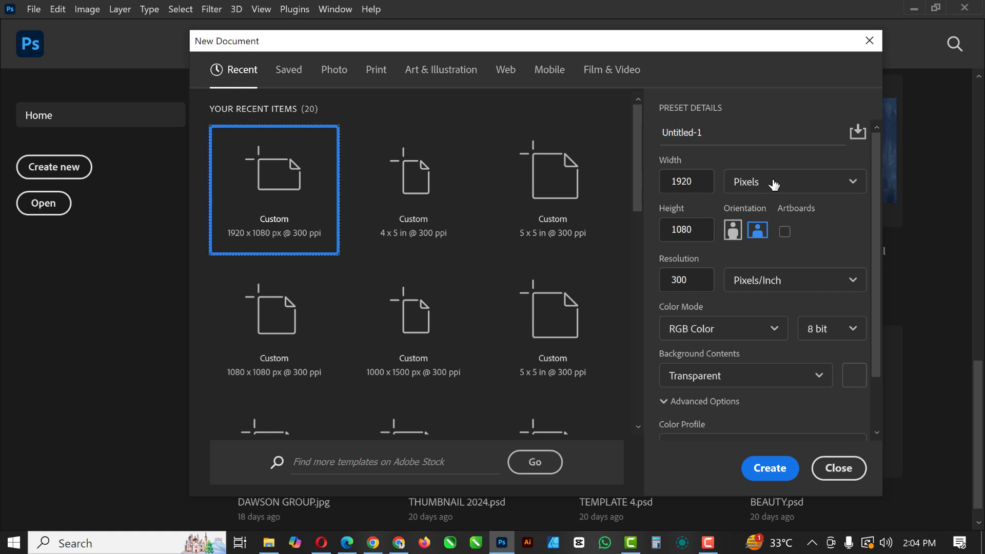
text(GLOW TEXT E)
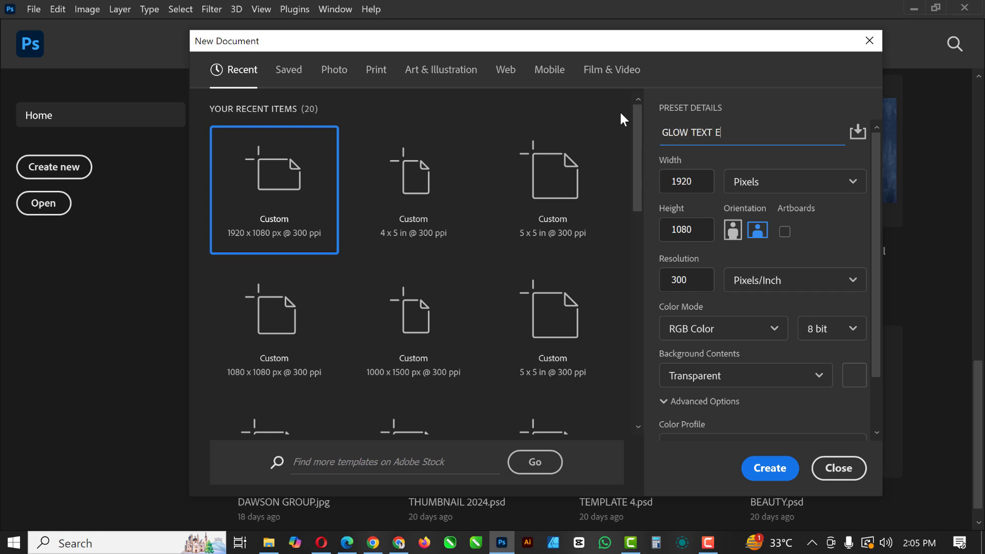
text(FFECT)
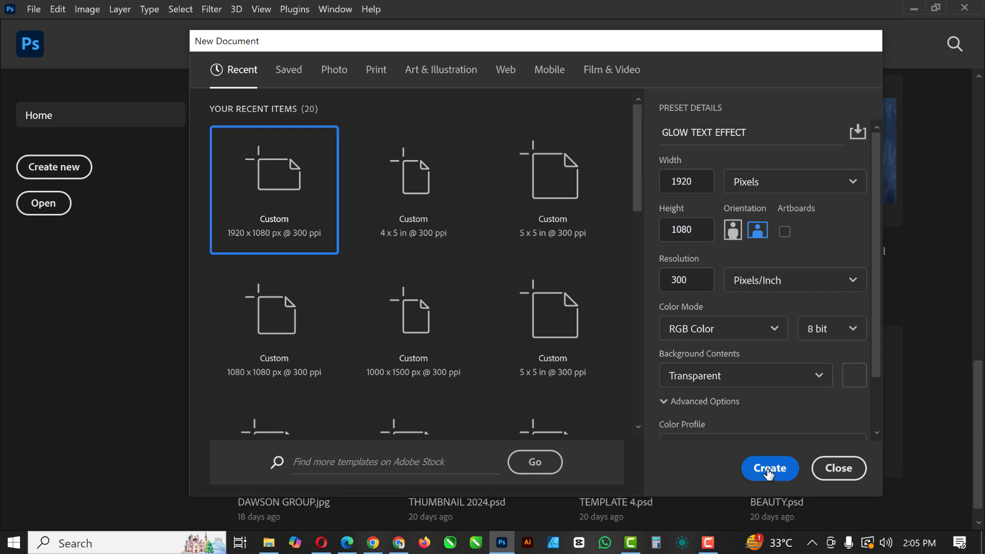
click(770, 468)
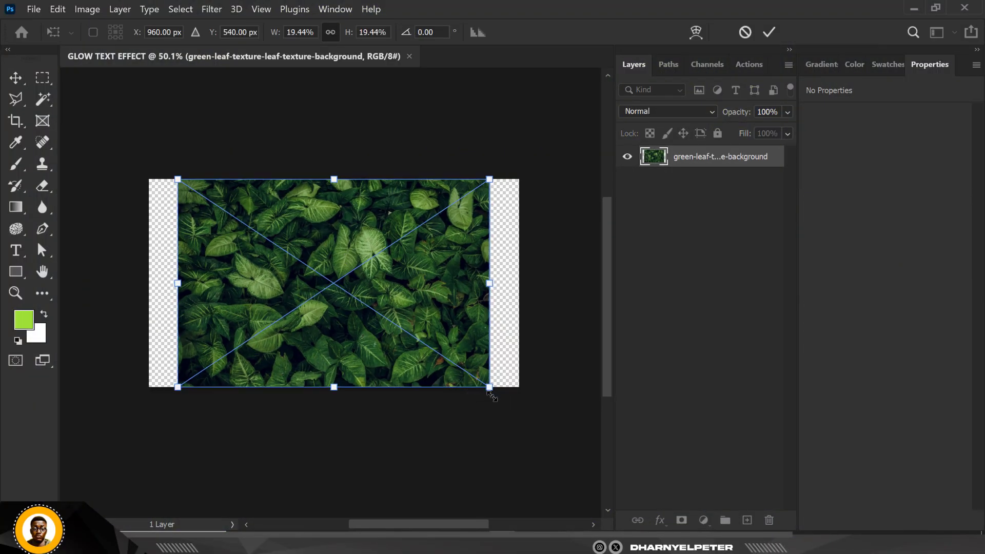
Step: Scale the placed leaf texture photo up until it covers the entire canvas
drag(489, 387, 529, 413)
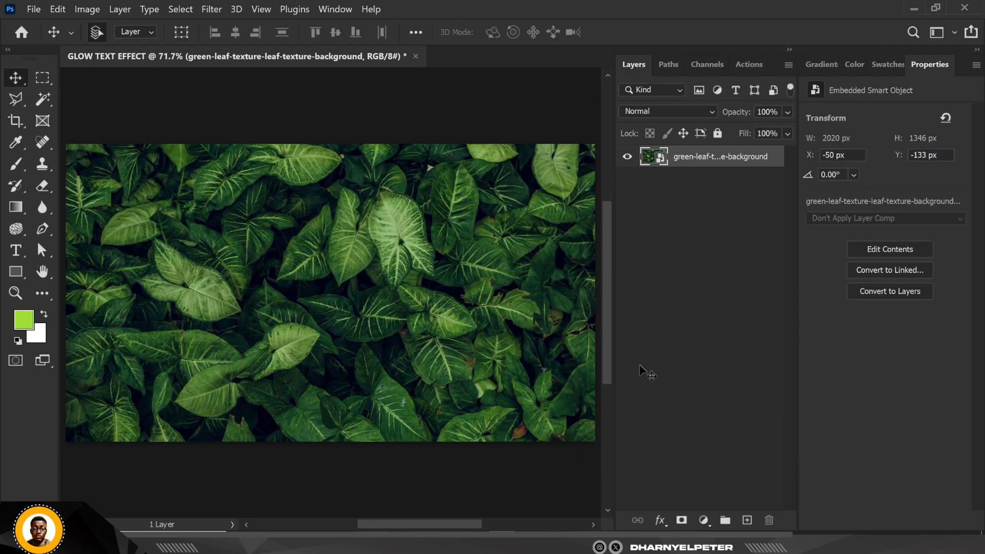
mouse_move(570, 178)
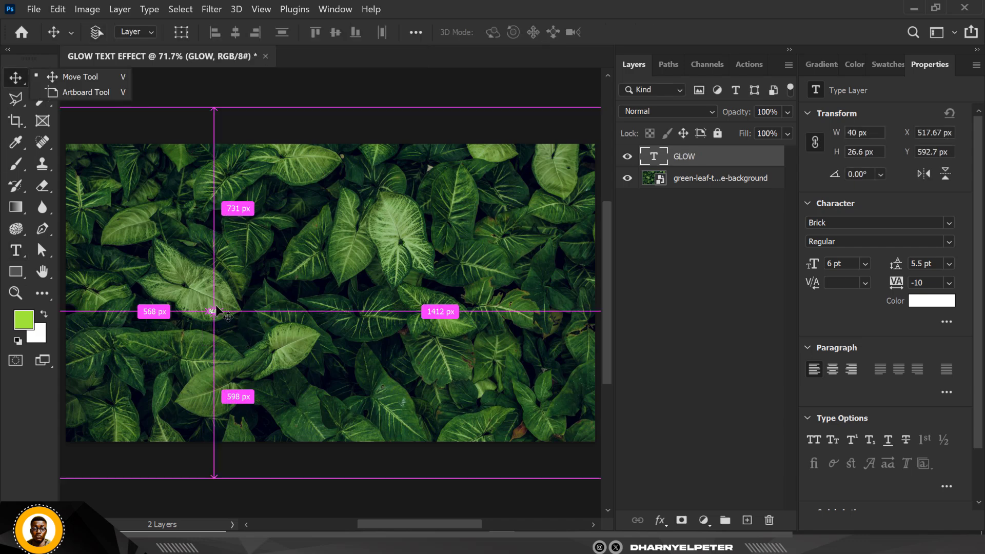
Step: Enlarge the white GLOW text and set its font to Montserrat Medium
key(ctrl+t)
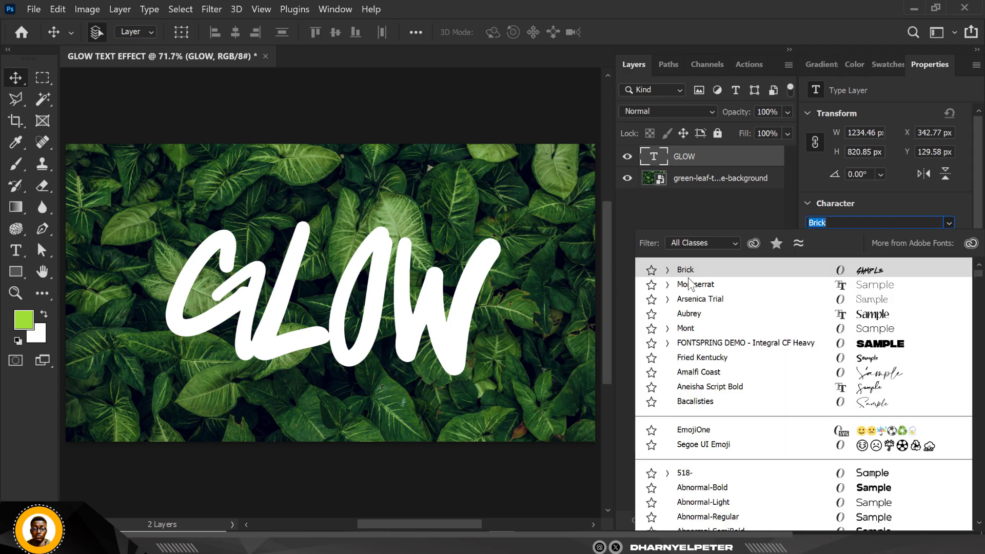
click(695, 285)
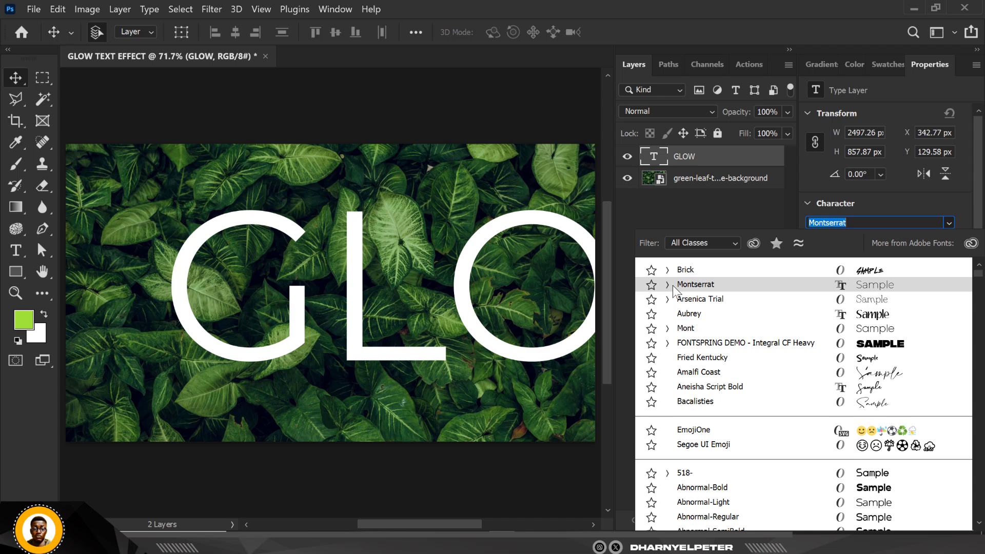
click(668, 283)
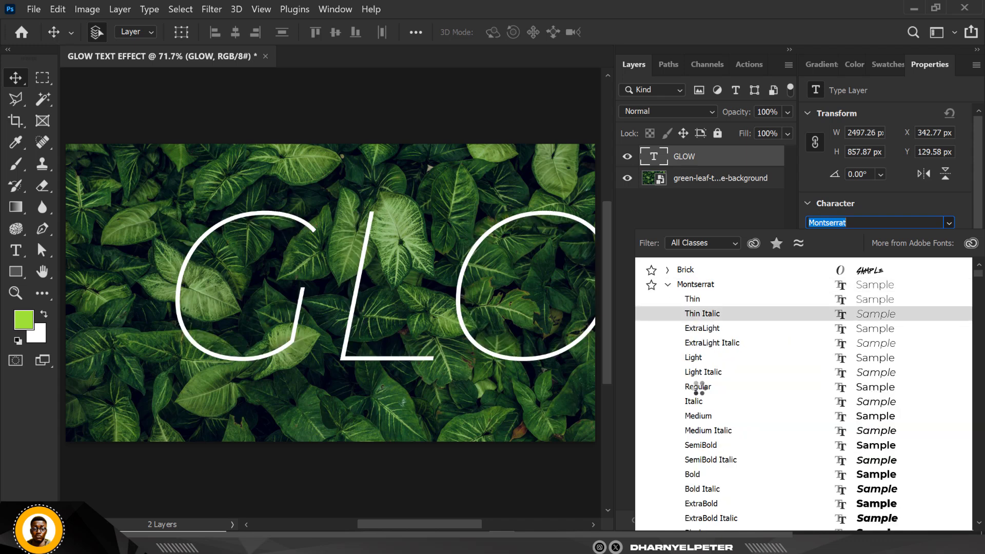
click(697, 386)
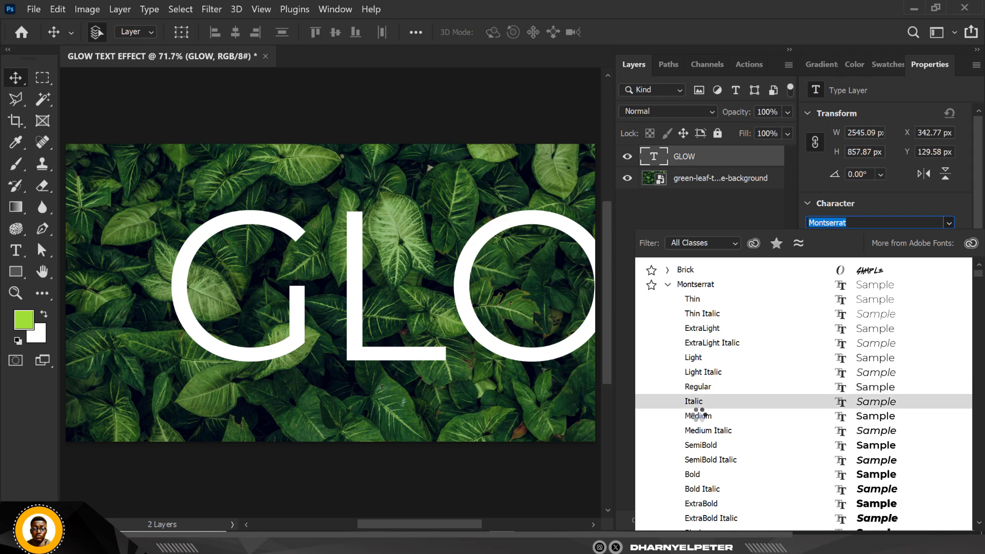
click(697, 415)
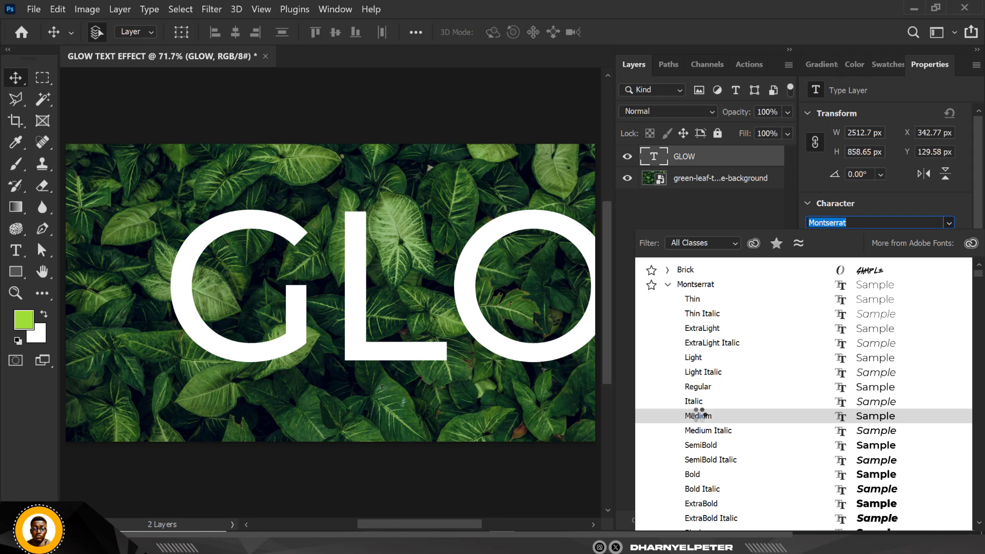
click(698, 415)
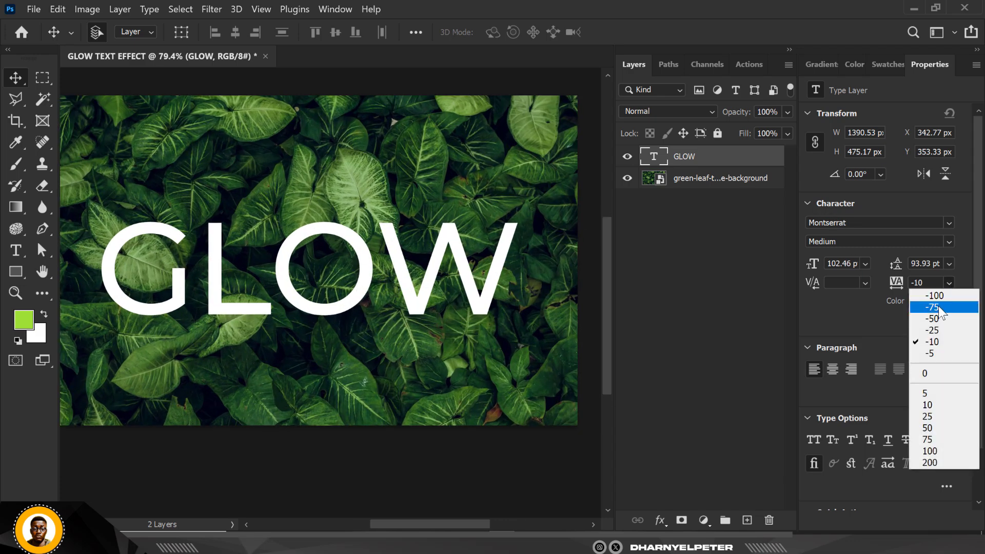
Step: Set GLOW tracking to -75, centre it on the photo, and reselect its layer
click(932, 307)
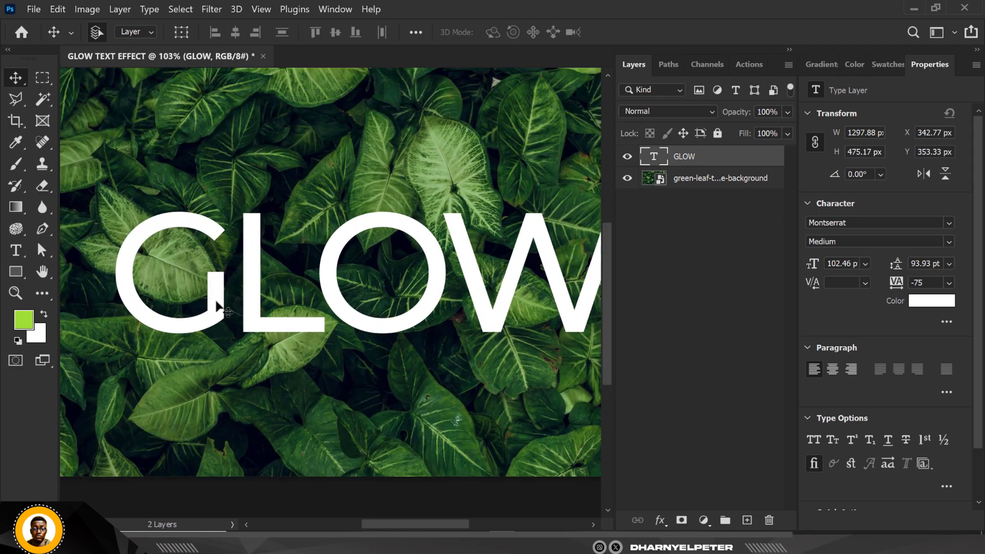
drag(226, 305, 226, 311)
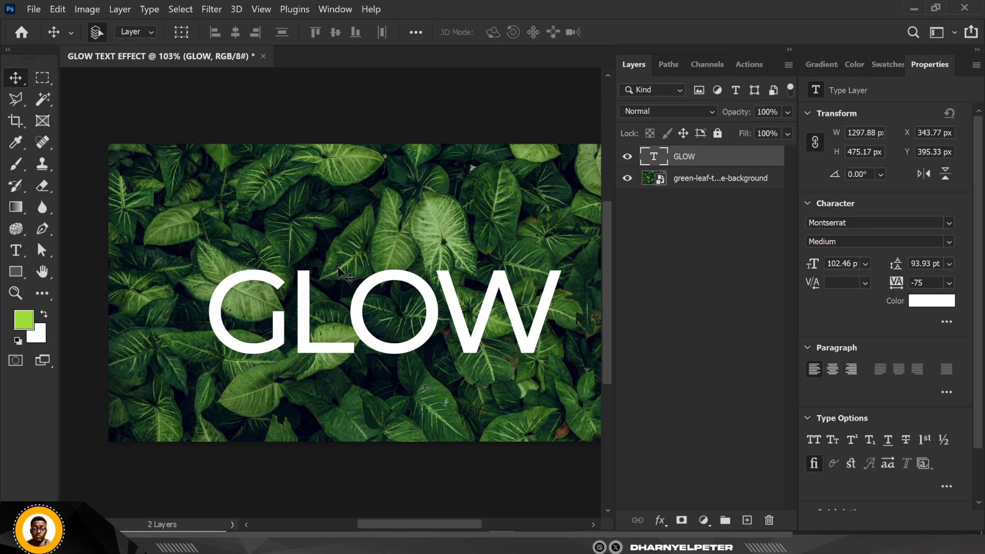
mouse_move(309, 118)
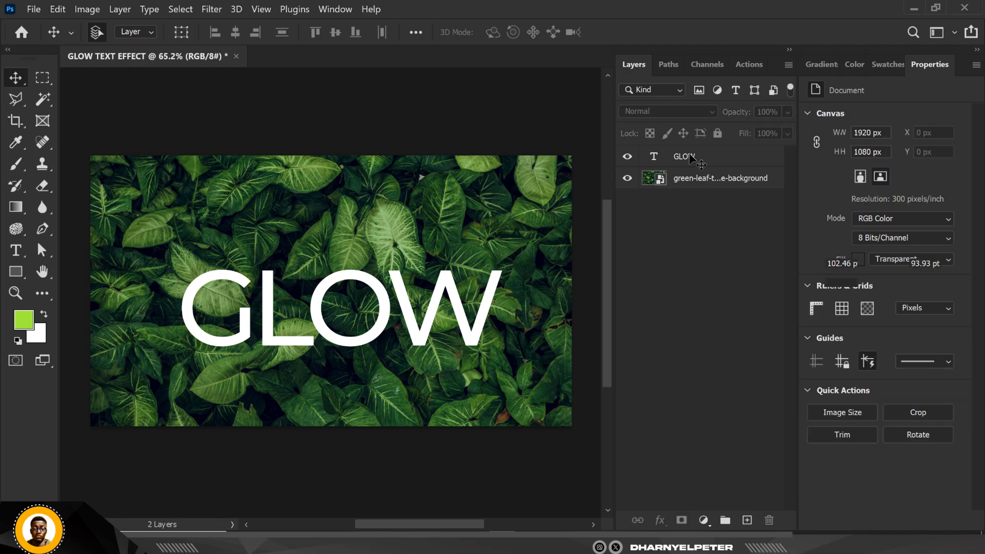
click(684, 157)
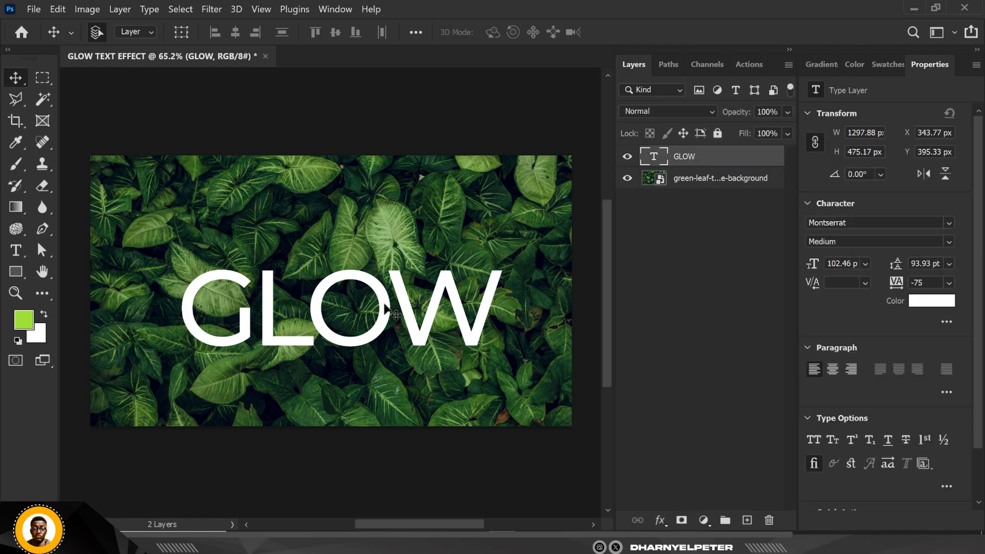
click(720, 178)
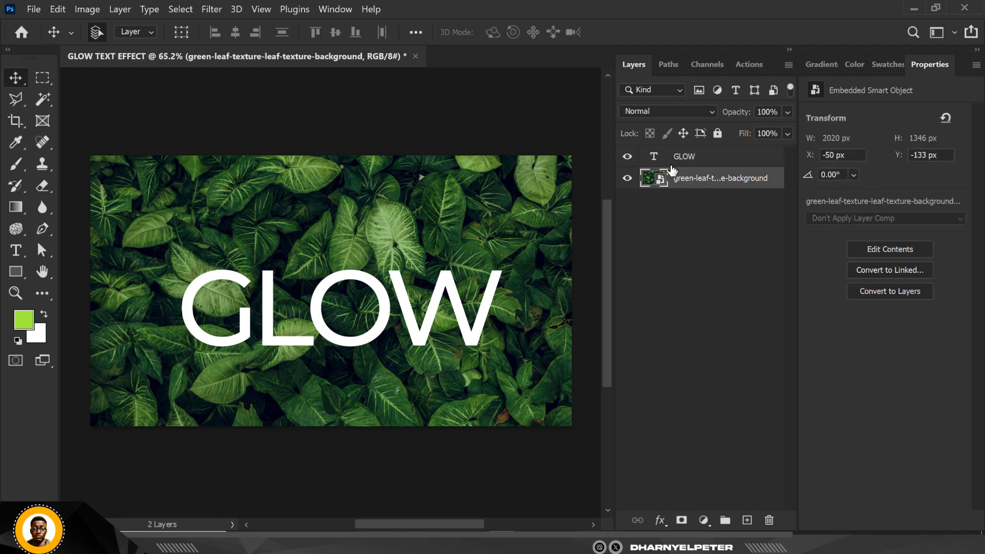
click(684, 156)
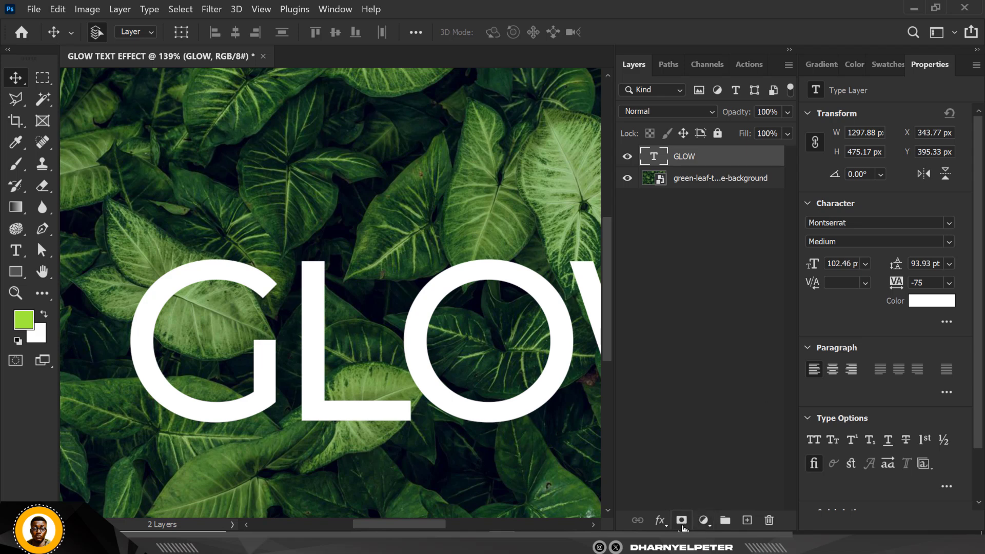
Step: Add a layer mask to GLOW and ready the Brush with black foreground
click(681, 521)
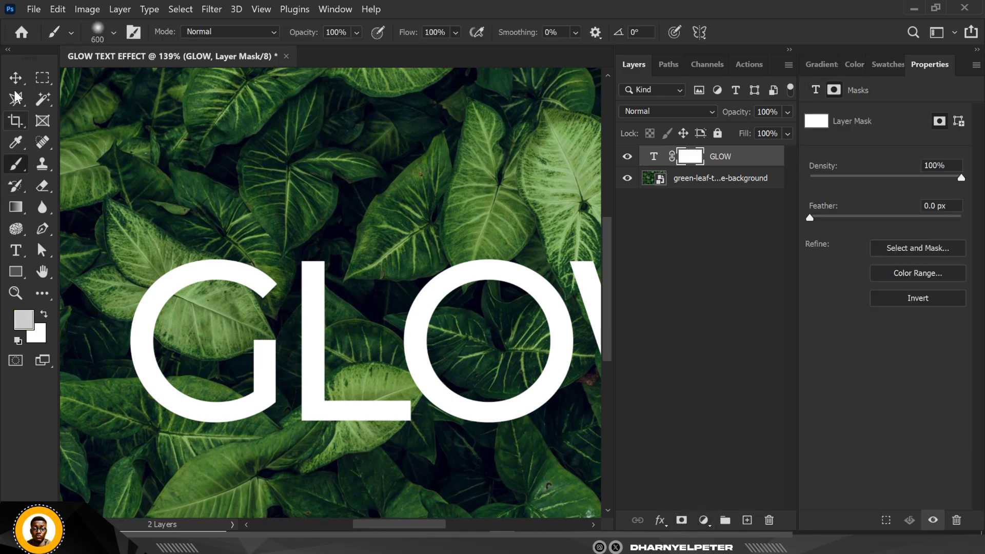
click(114, 32)
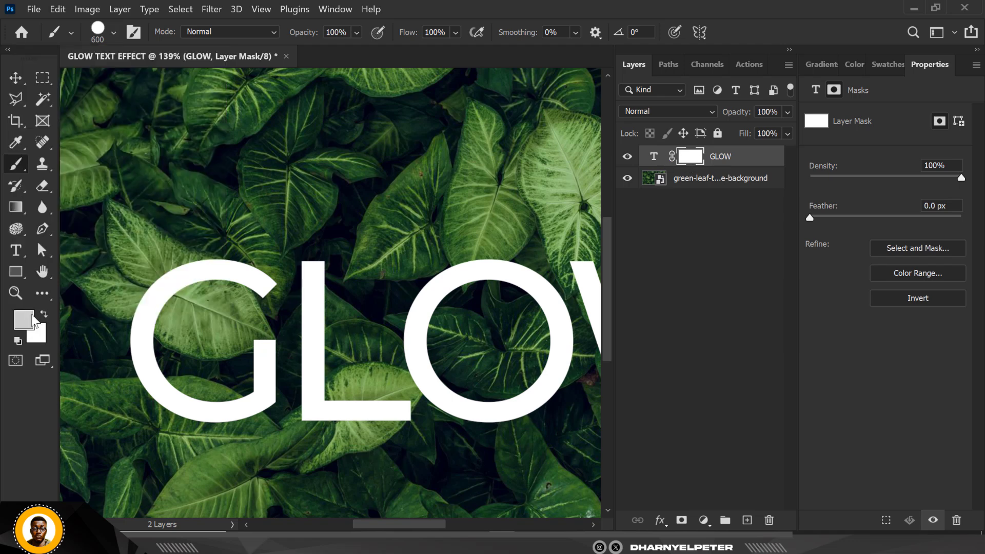
click(18, 341)
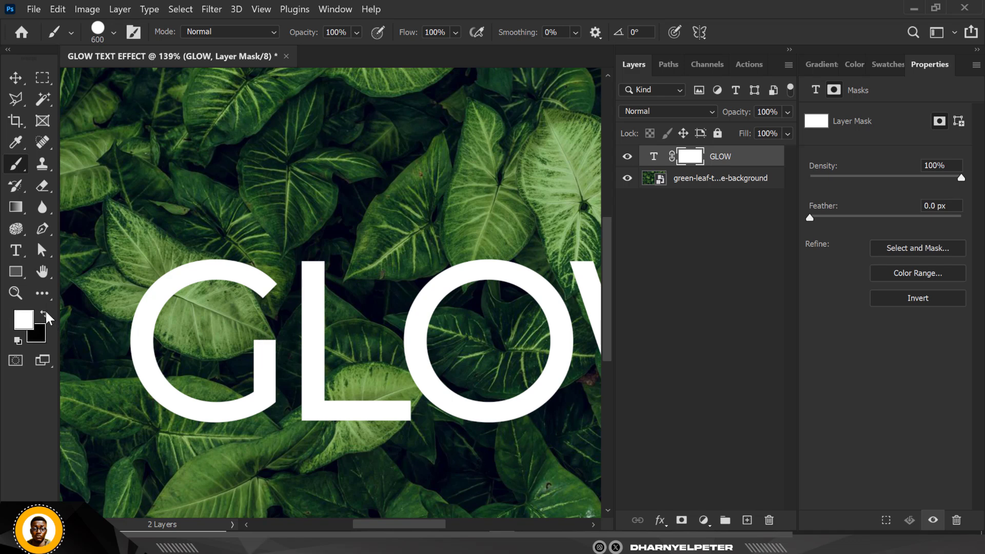
click(43, 314)
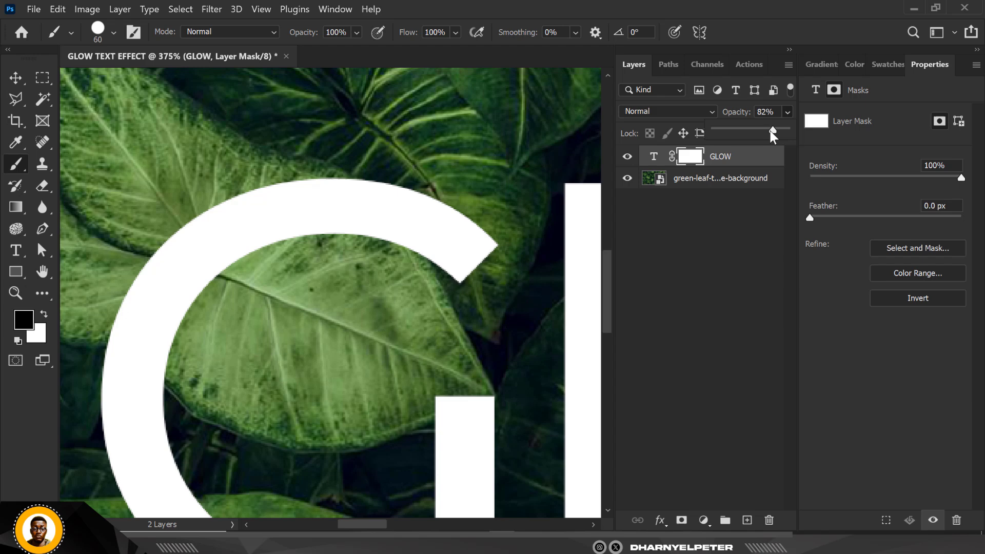
Step: Lower GLOW's opacity and mask out the first letter along the leaf edges
drag(772, 130, 736, 130)
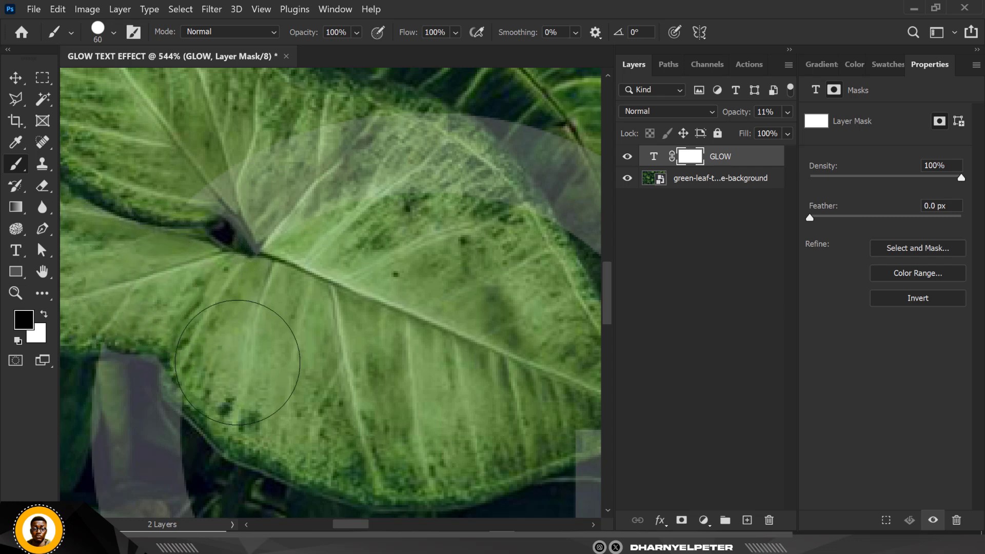
drag(238, 363, 250, 296)
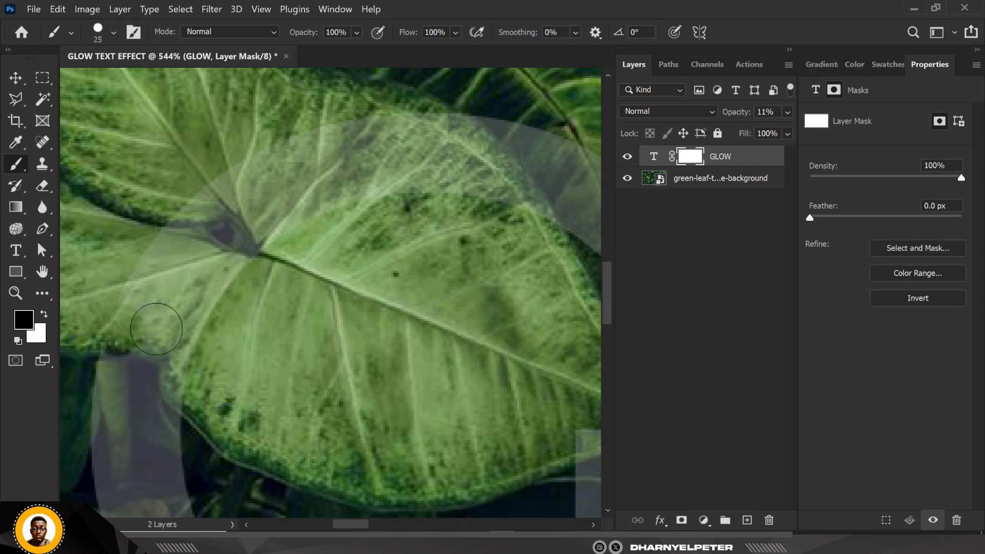
drag(156, 329, 190, 369)
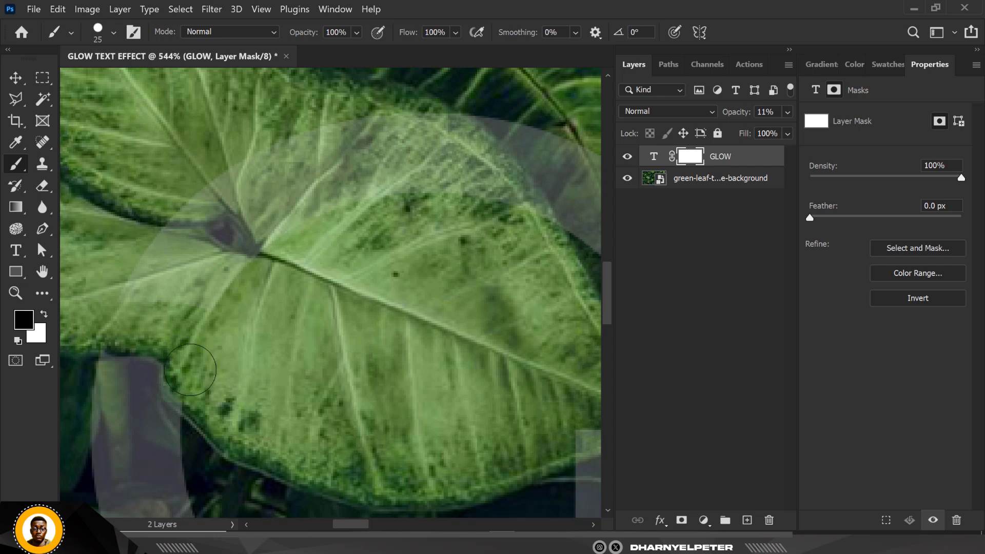
drag(189, 369, 252, 195)
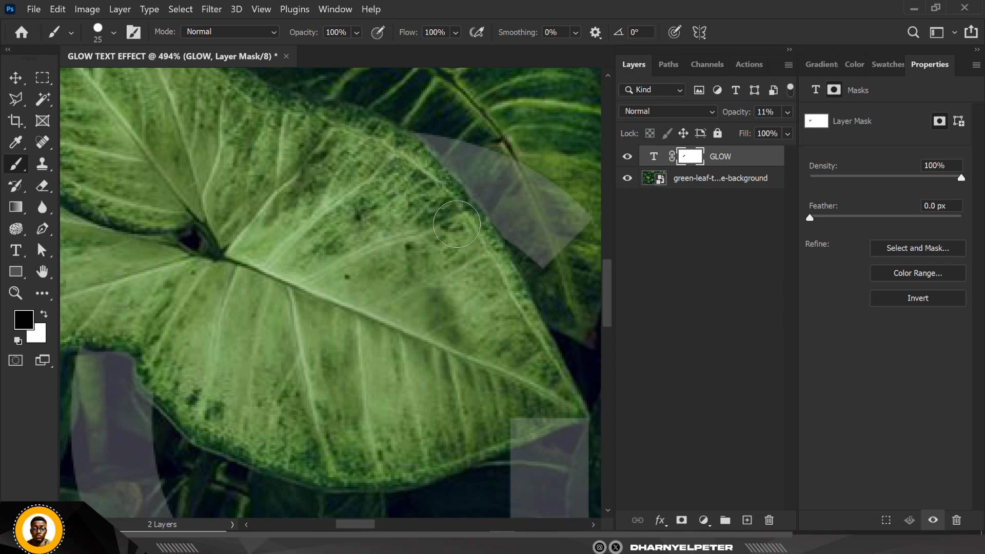
mouse_move(407, 162)
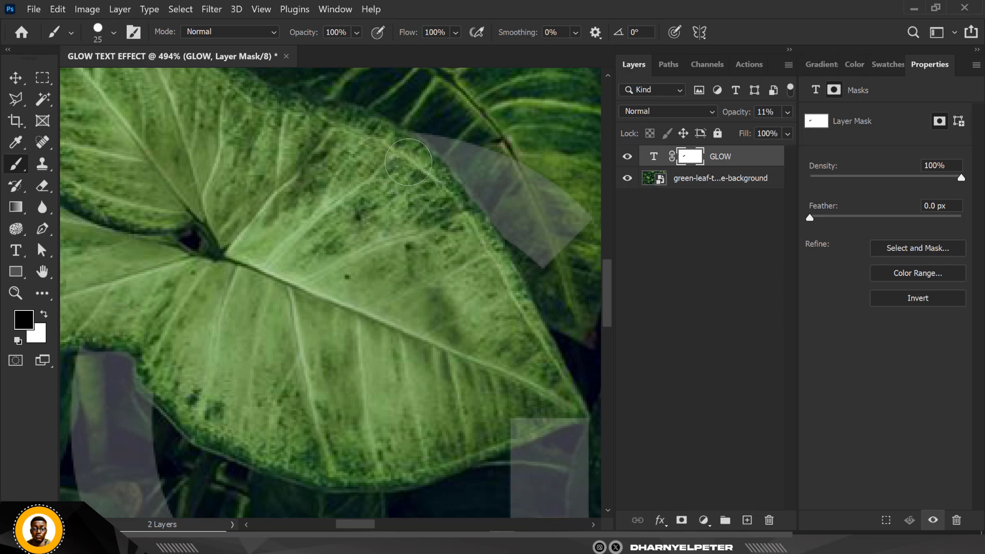
Step: Paint out letter areas covered by the upper and central leaves
drag(408, 162, 466, 234)
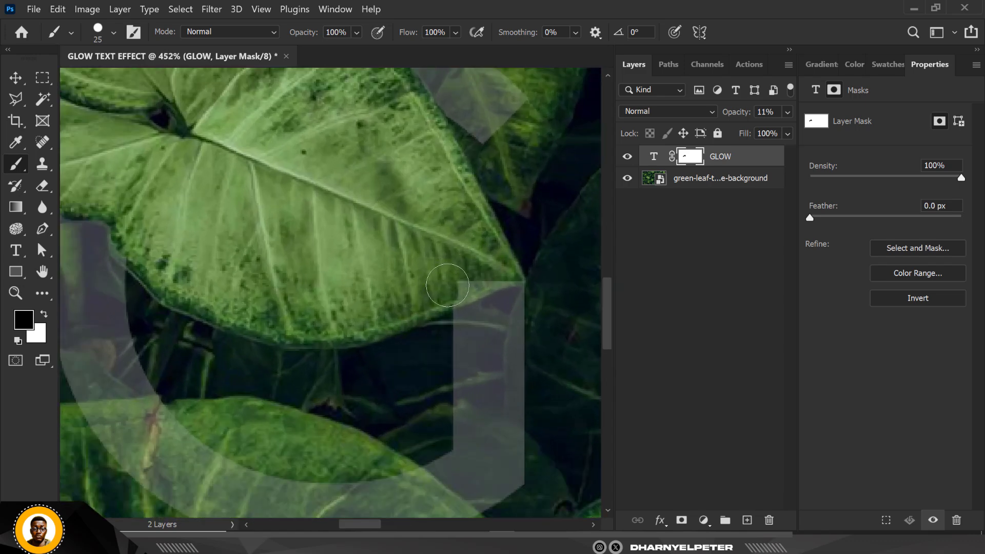
drag(447, 286, 557, 365)
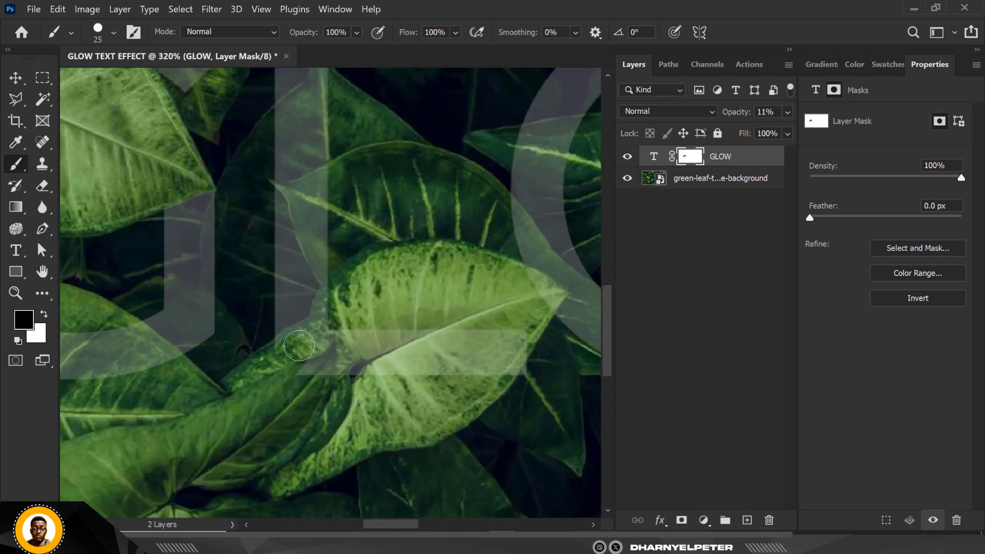
drag(298, 346, 330, 366)
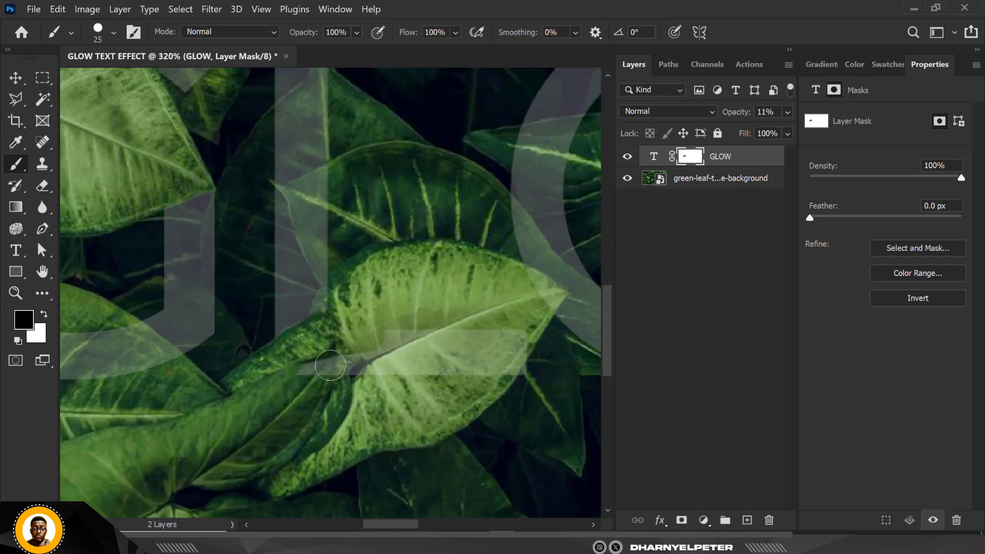
drag(330, 366, 522, 323)
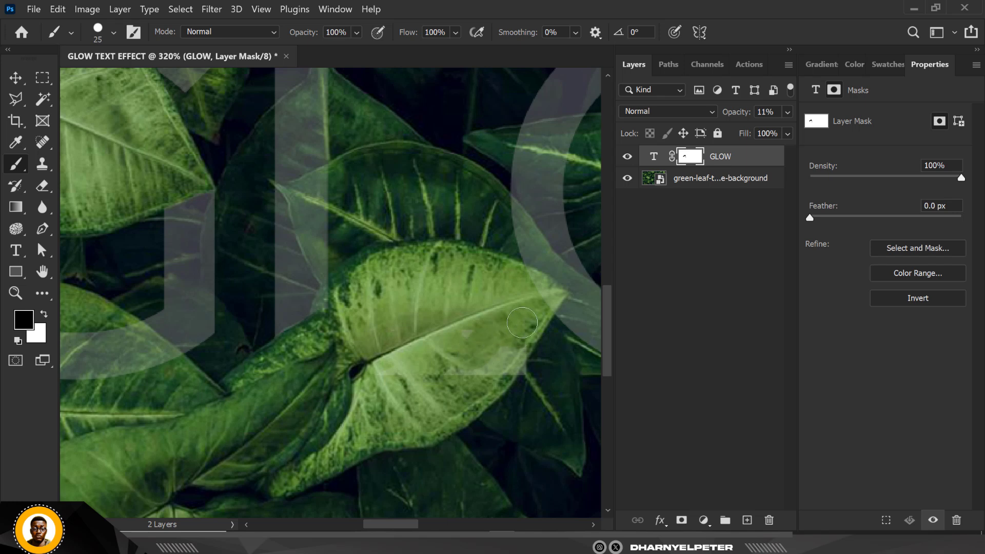
drag(522, 323, 503, 361)
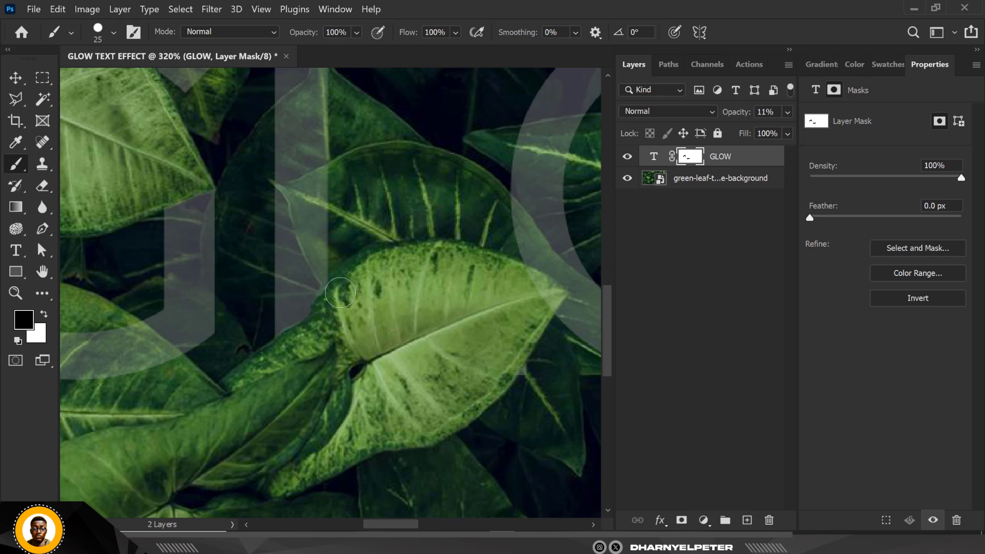
mouse_move(332, 302)
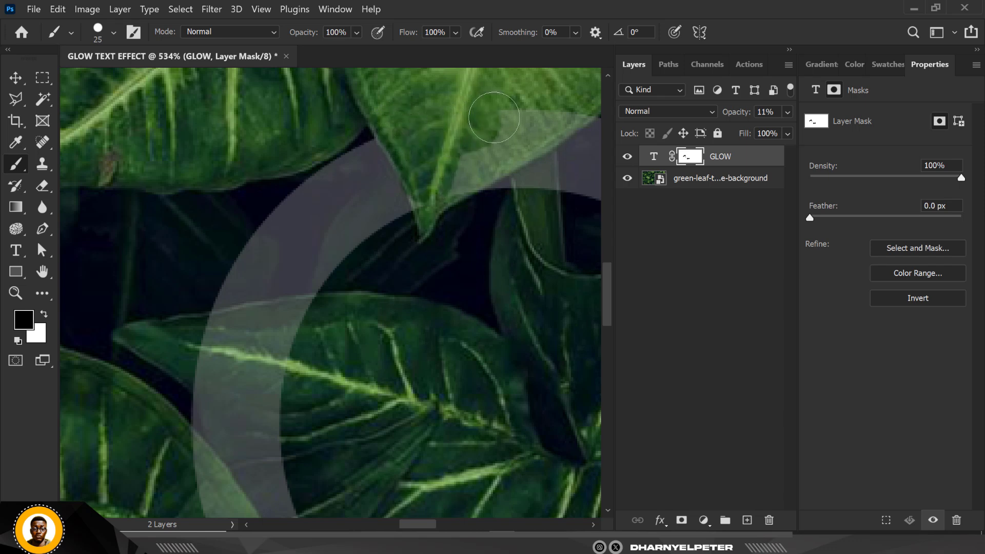
Step: Refine the mask along the leaf tip and edges, removing leftover letter fragments
drag(494, 117, 451, 173)
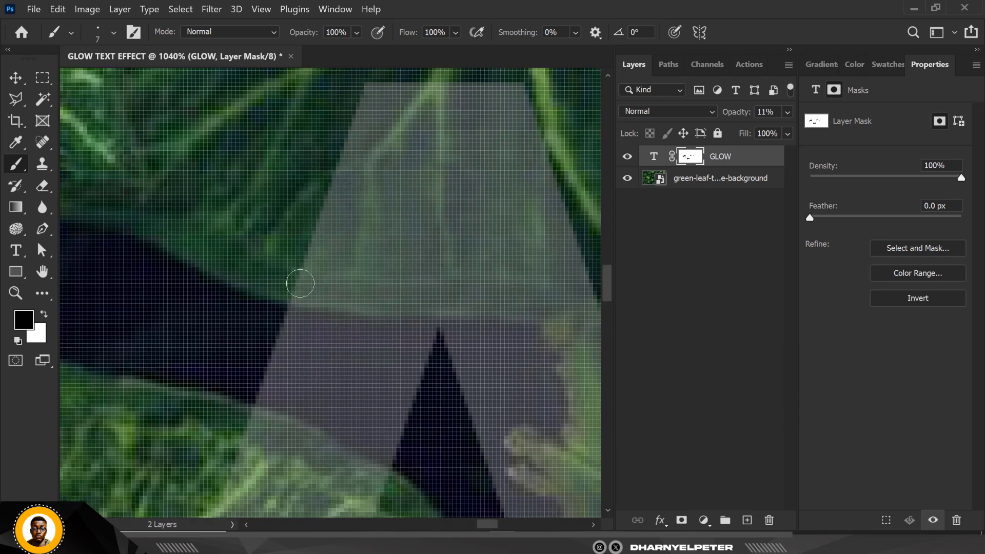
drag(300, 283, 500, 299)
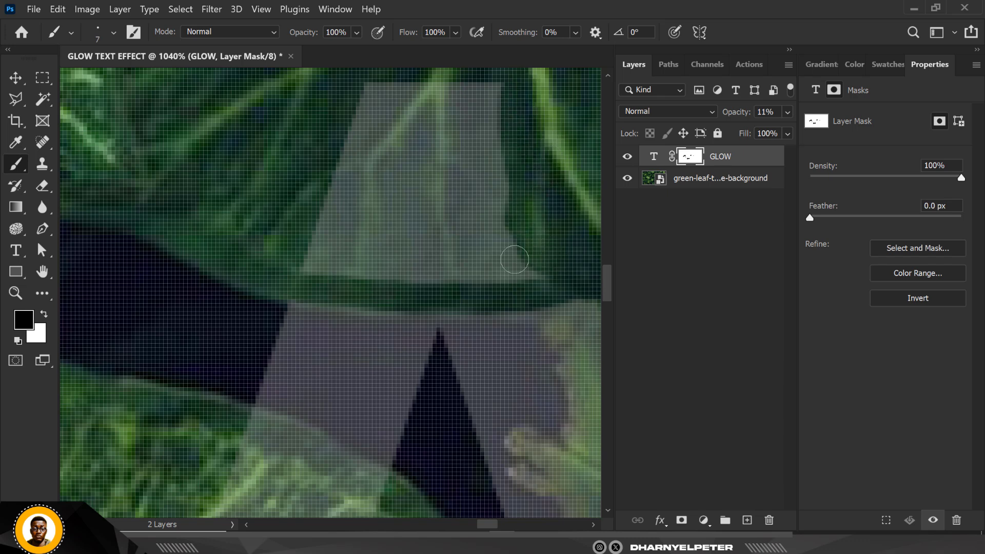
drag(514, 259, 407, 112)
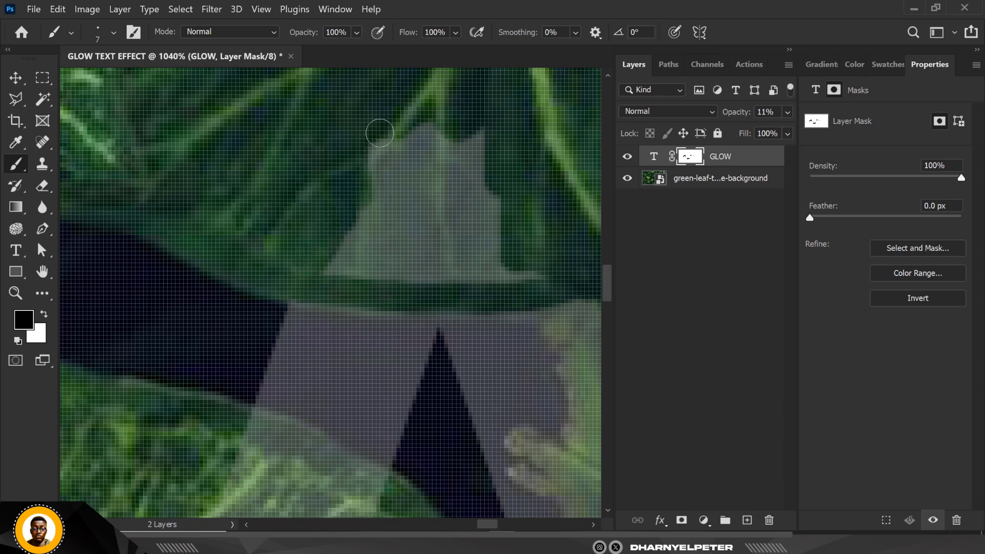
drag(379, 132, 552, 269)
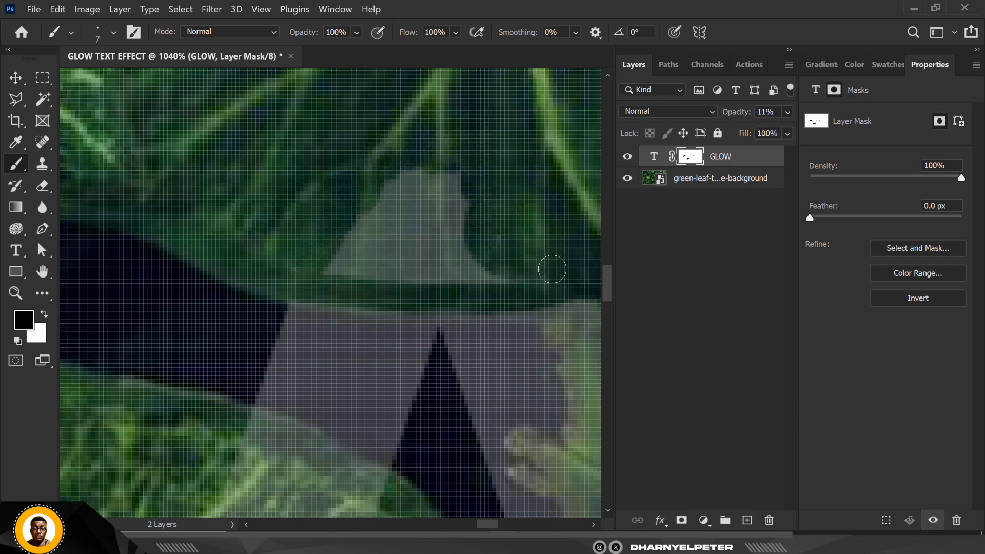
drag(552, 269, 495, 257)
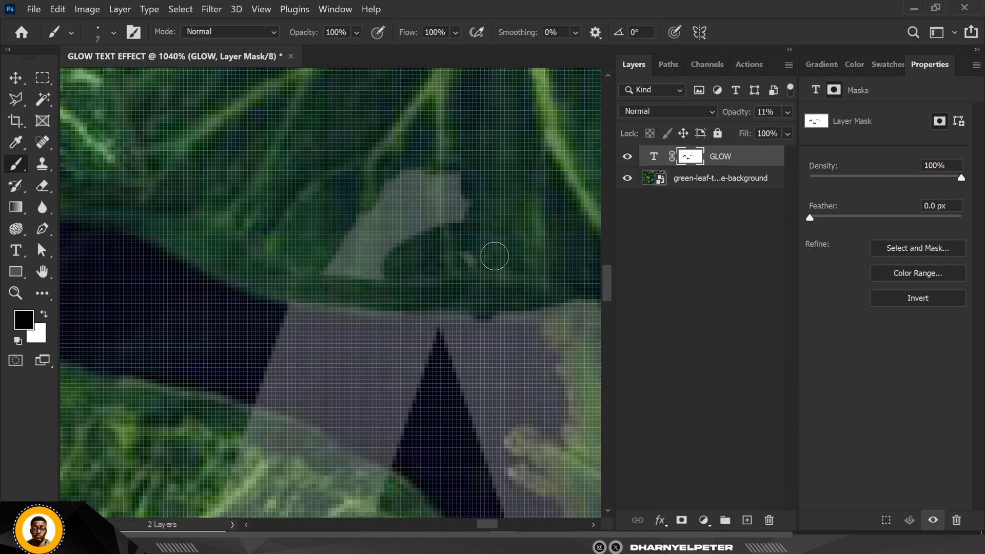
drag(495, 255, 379, 248)
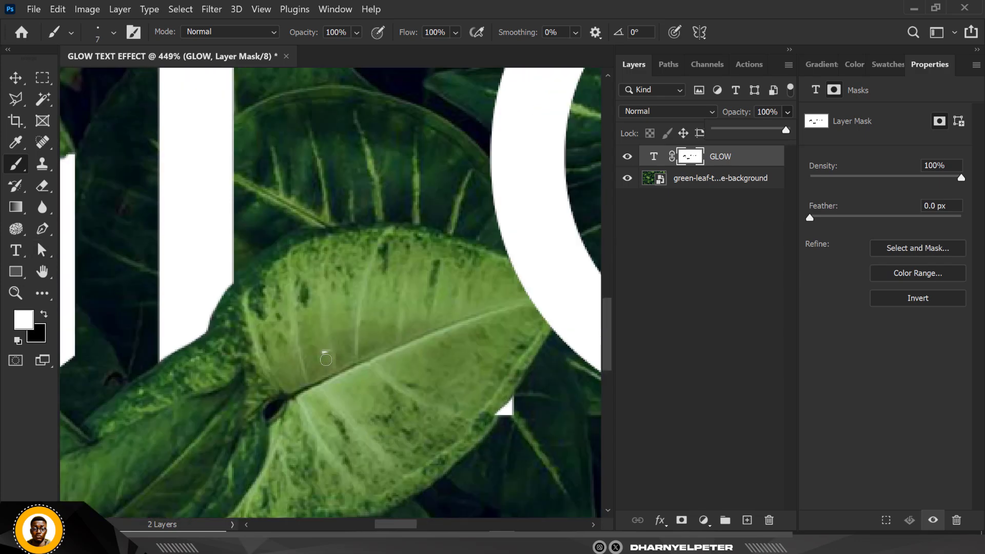
Step: Restore a wrongly hidden letter area on the mask and switch to the Move tool
drag(325, 359, 319, 352)
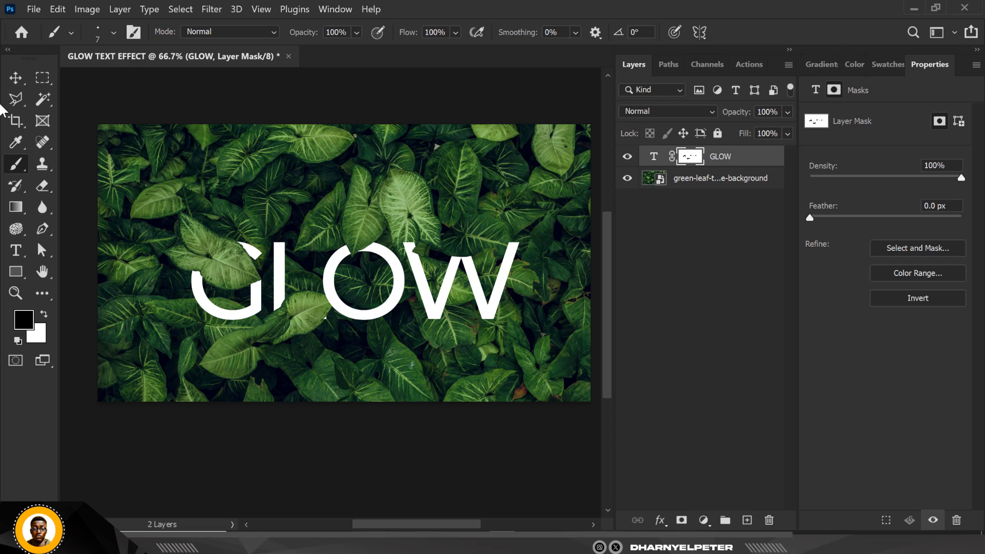
click(14, 78)
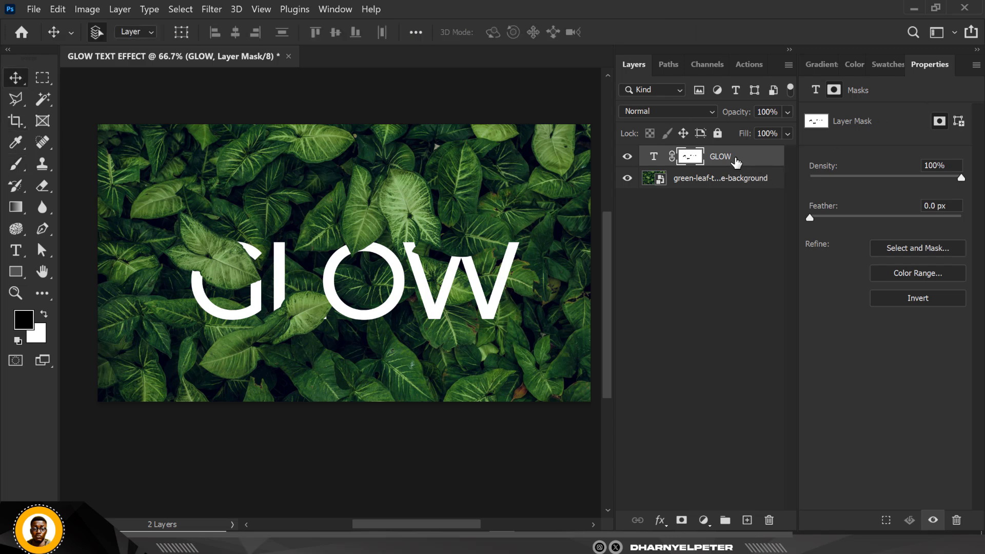
Step: Apply a green Outer Glow (Screen, 65% opacity, 90 px) to the GLOW layer
right_click(720, 156)
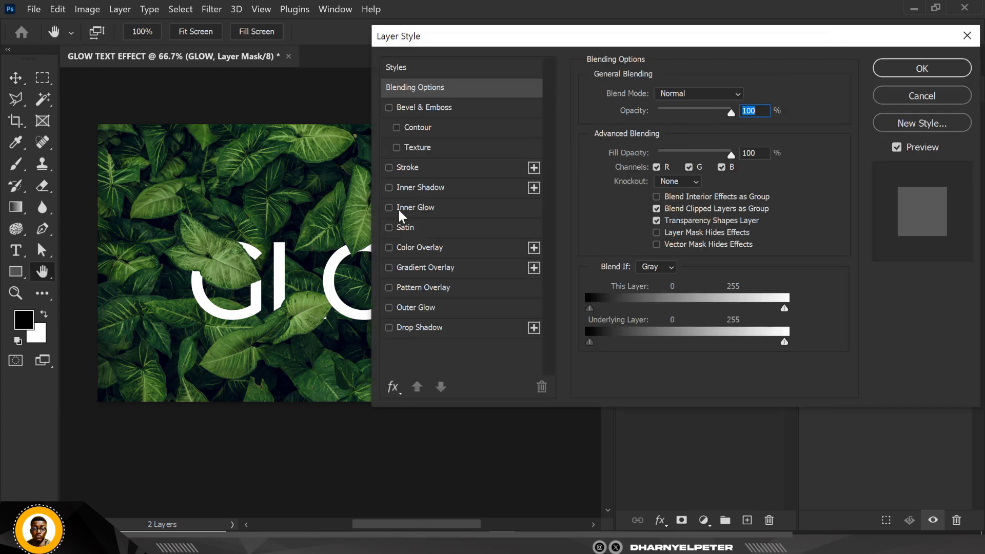
mouse_move(388, 232)
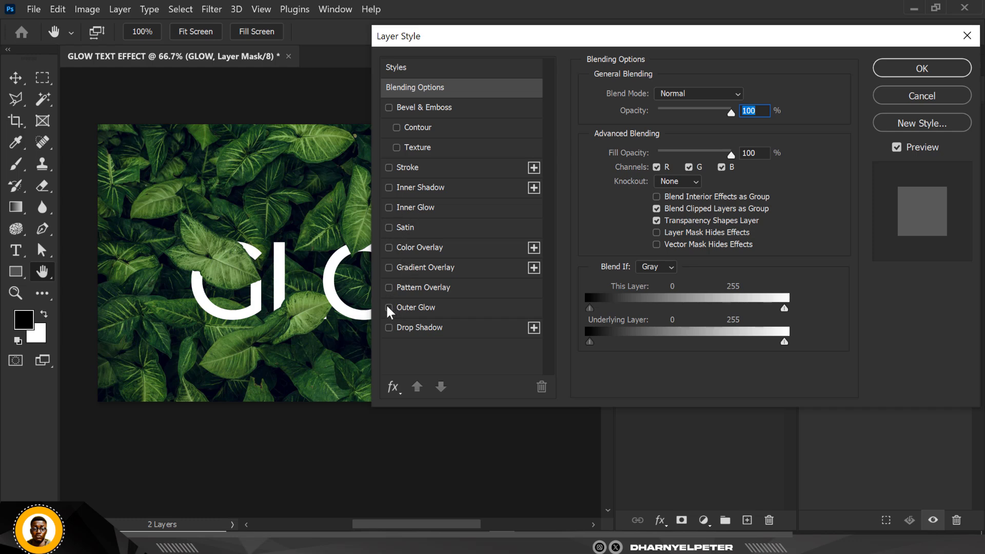
click(389, 307)
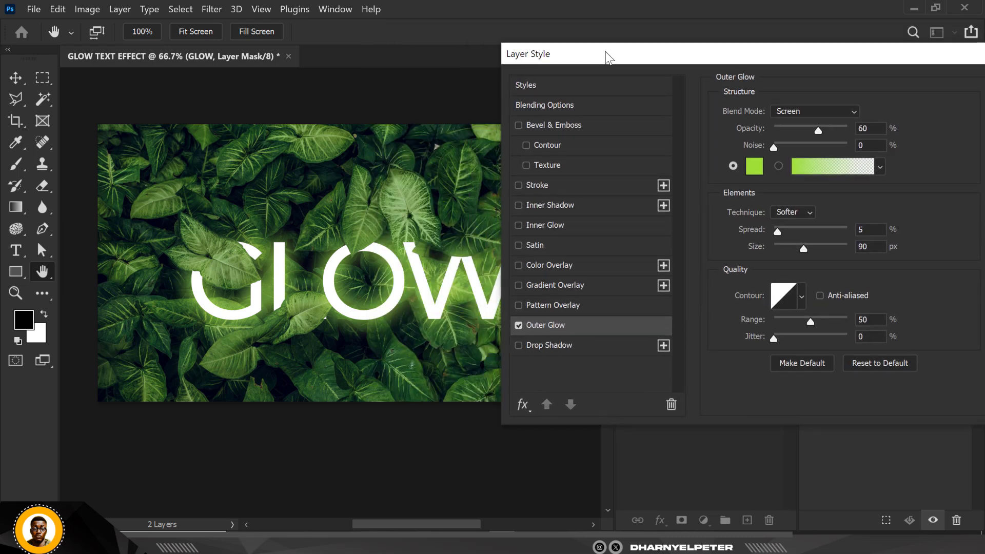
drag(818, 129, 826, 129)
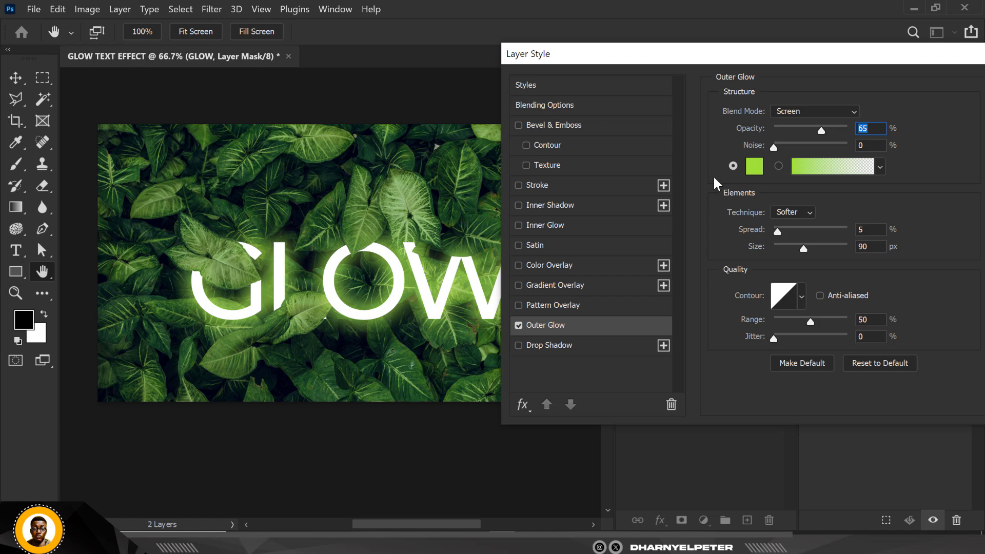
mouse_move(817, 116)
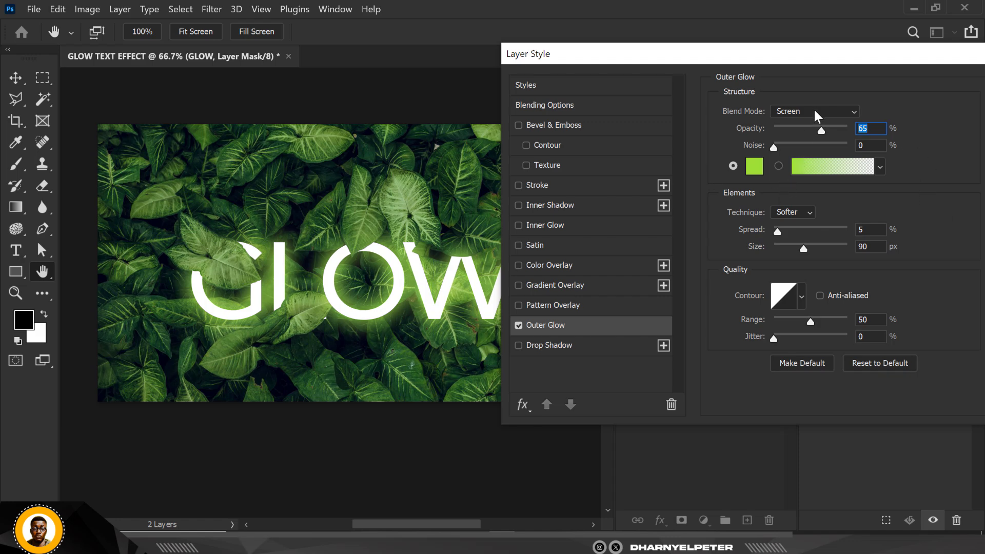
mouse_move(800, 258)
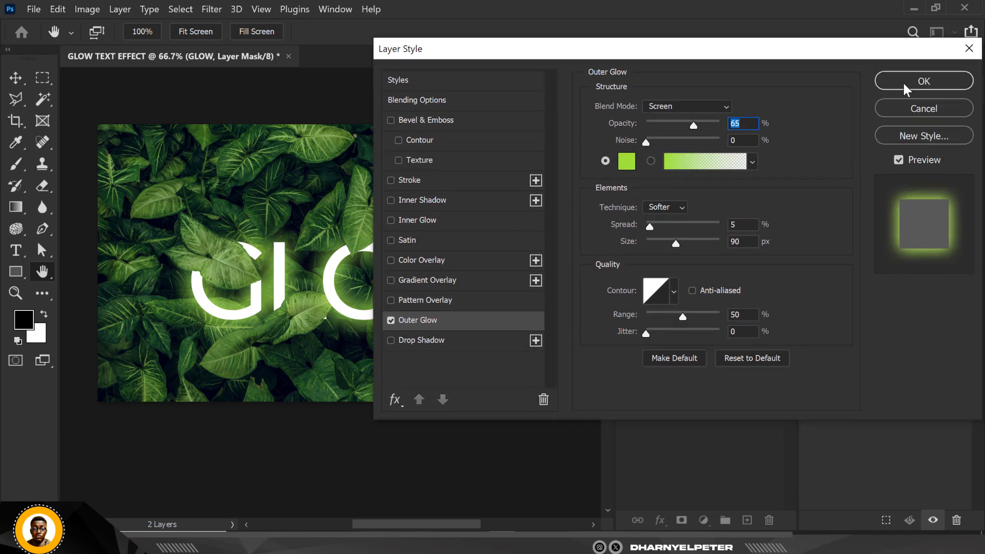
click(923, 80)
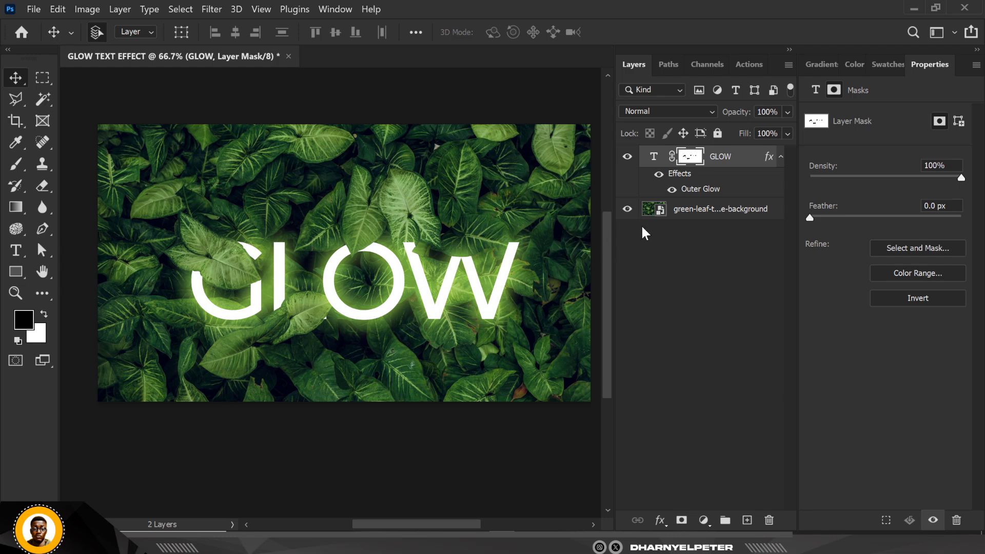
Step: Add an Exposure adjustment over the leaf background and set exposure to about -2.94
click(722, 209)
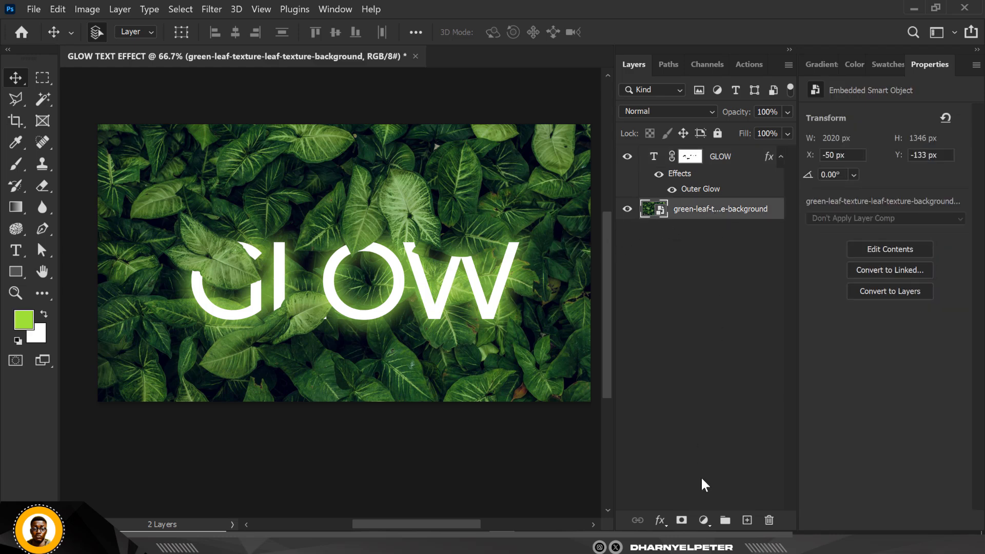
click(703, 520)
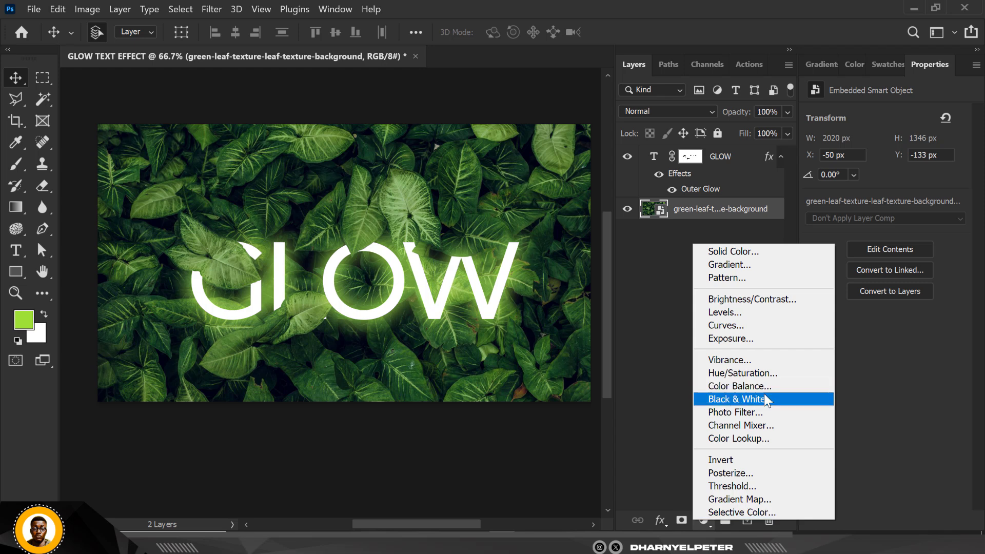
mouse_move(740, 360)
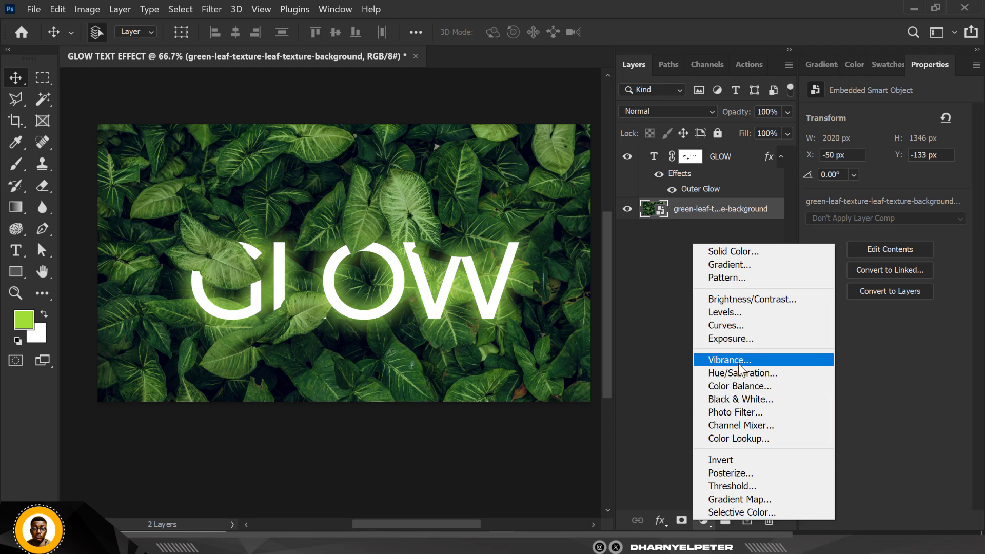
mouse_move(739, 386)
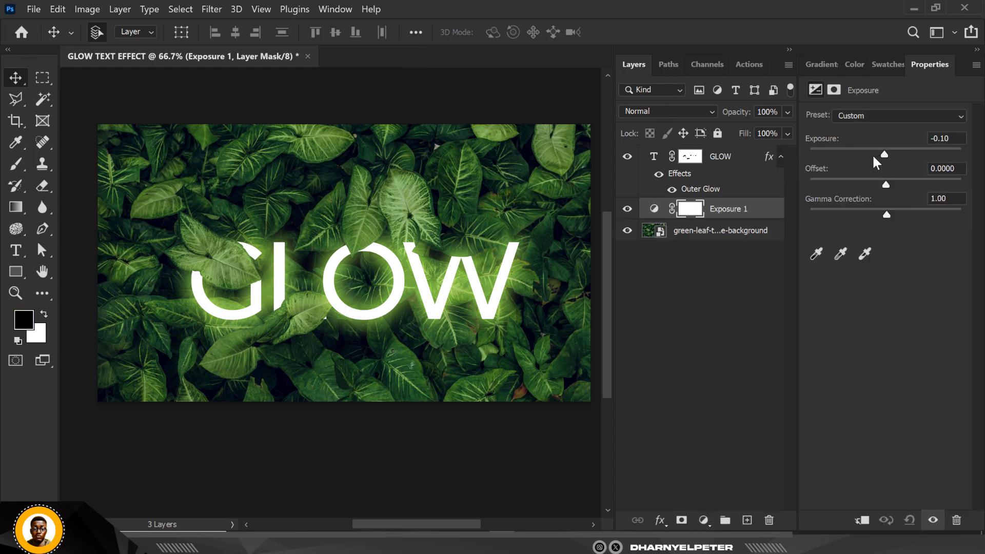
drag(884, 155, 863, 155)
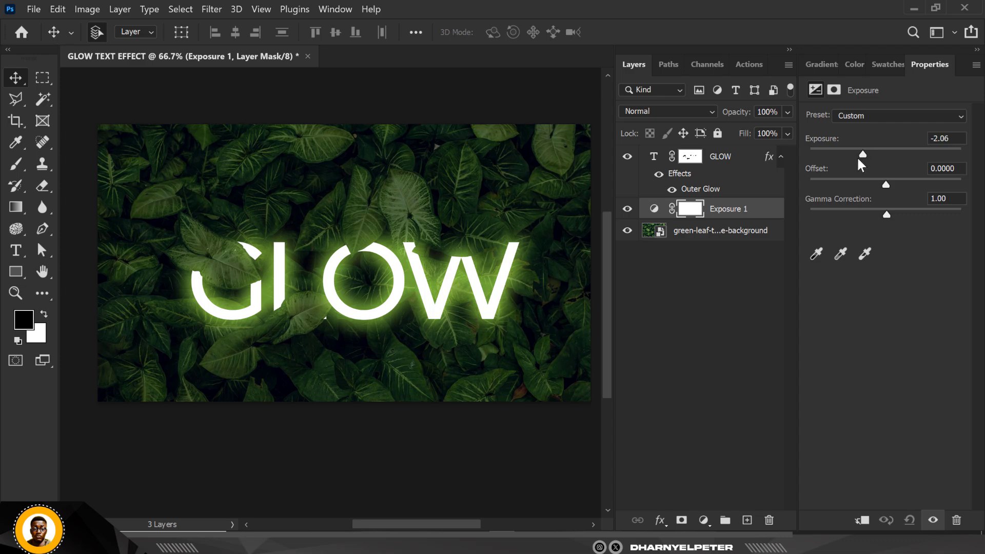
drag(863, 155, 851, 154)
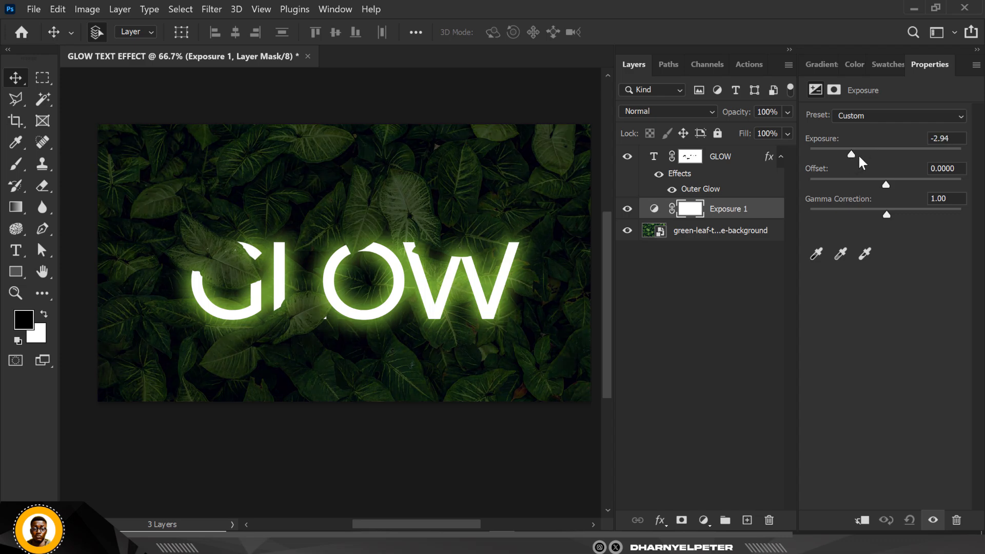
drag(852, 154, 863, 154)
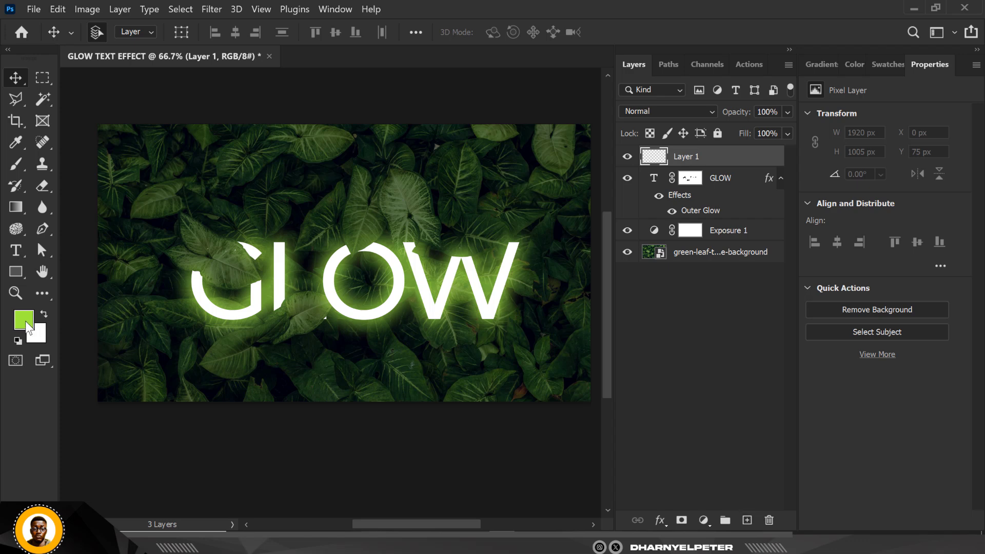
Step: Paint a #a0df36 lime-green wash on Layer 1 with a large soft brush, blended as Soft Light
click(24, 320)
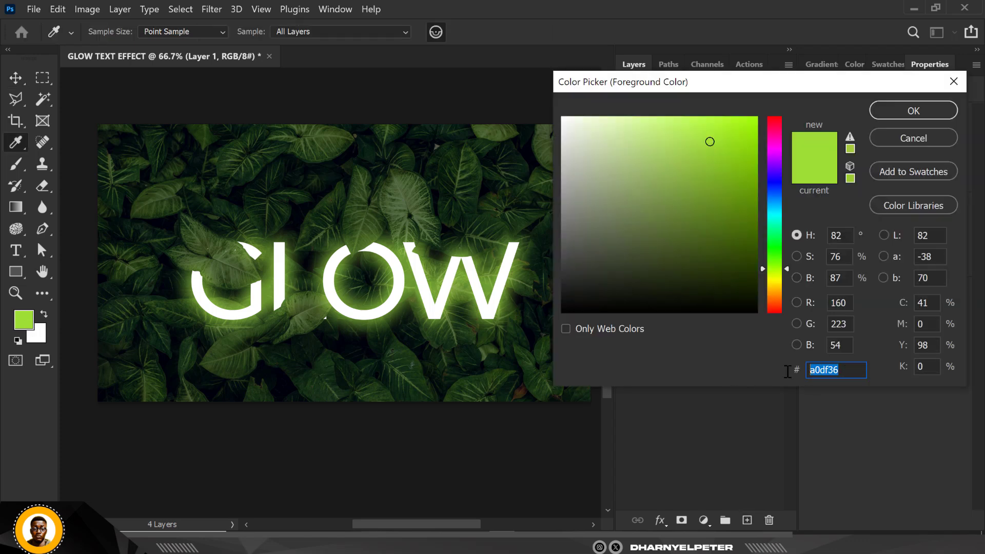
click(913, 111)
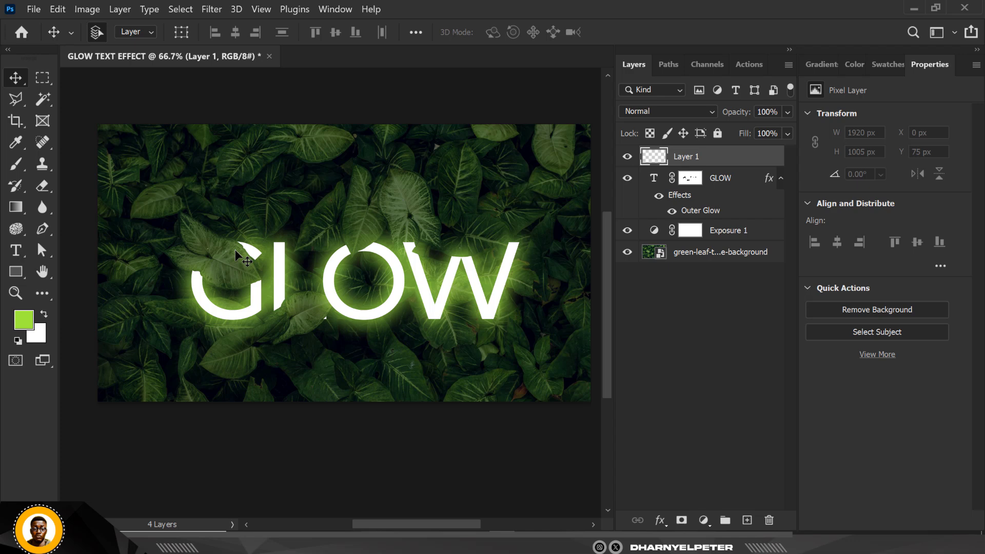
click(15, 164)
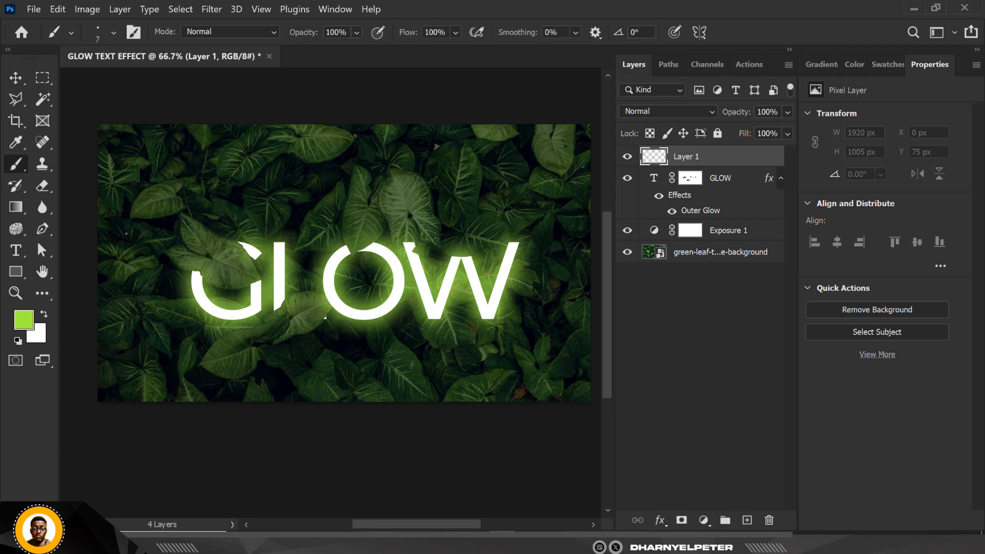
mouse_move(129, 232)
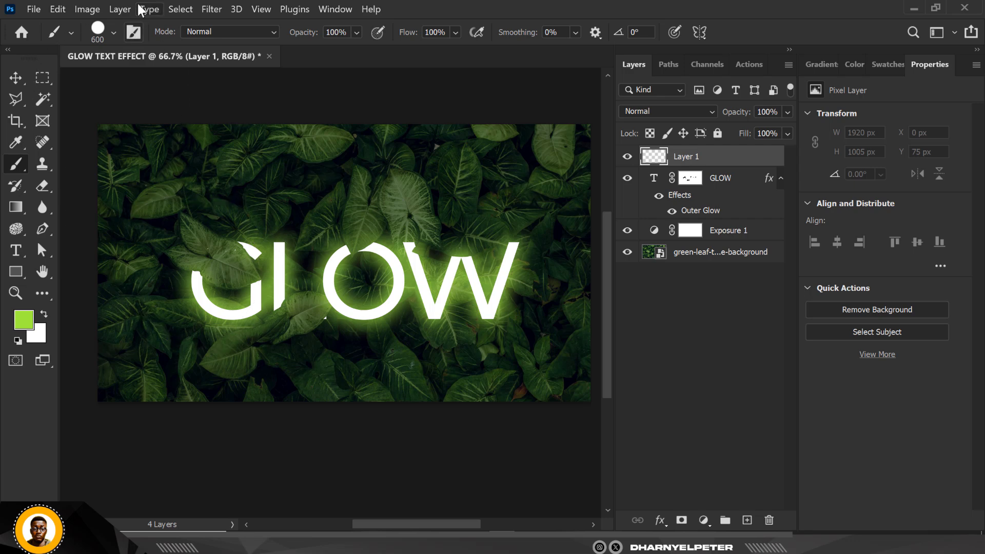
click(114, 32)
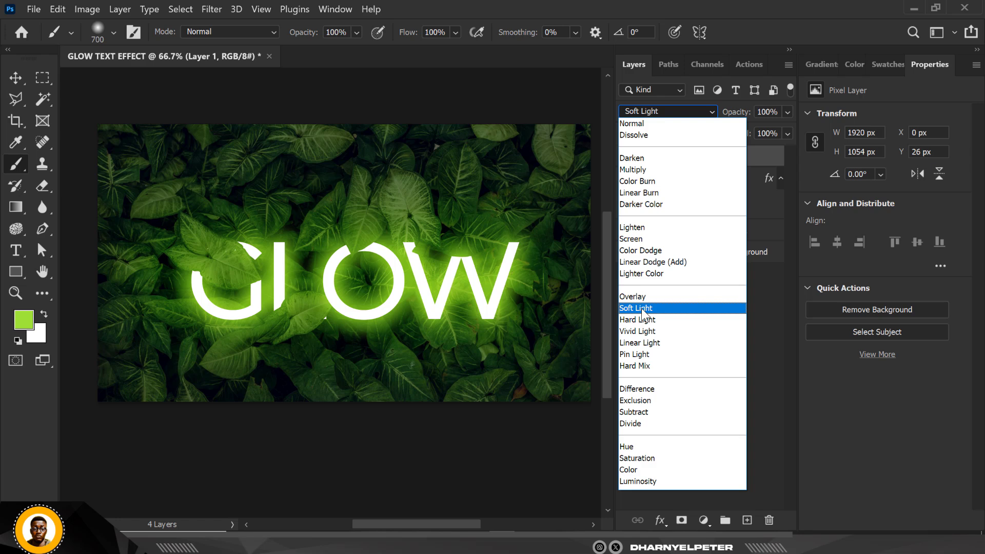
click(636, 308)
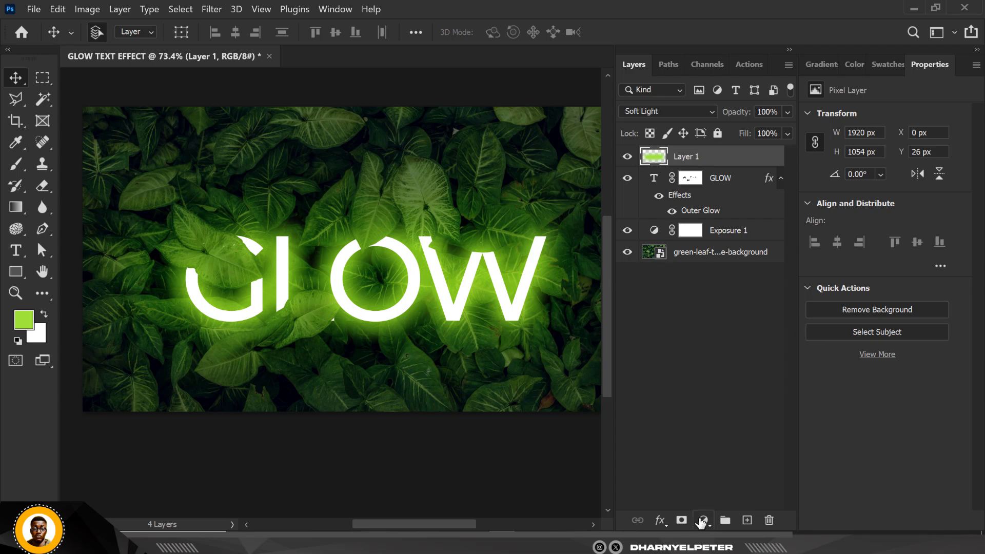
Step: Add a Brightness/Contrast adjustment layer with Brightness 24 and Contrast 7
click(703, 520)
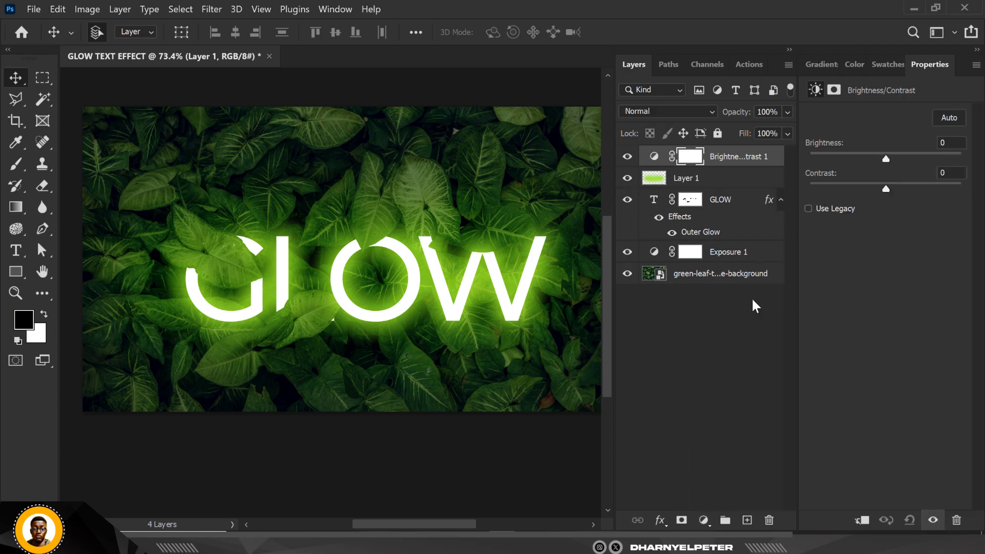
drag(887, 158, 884, 158)
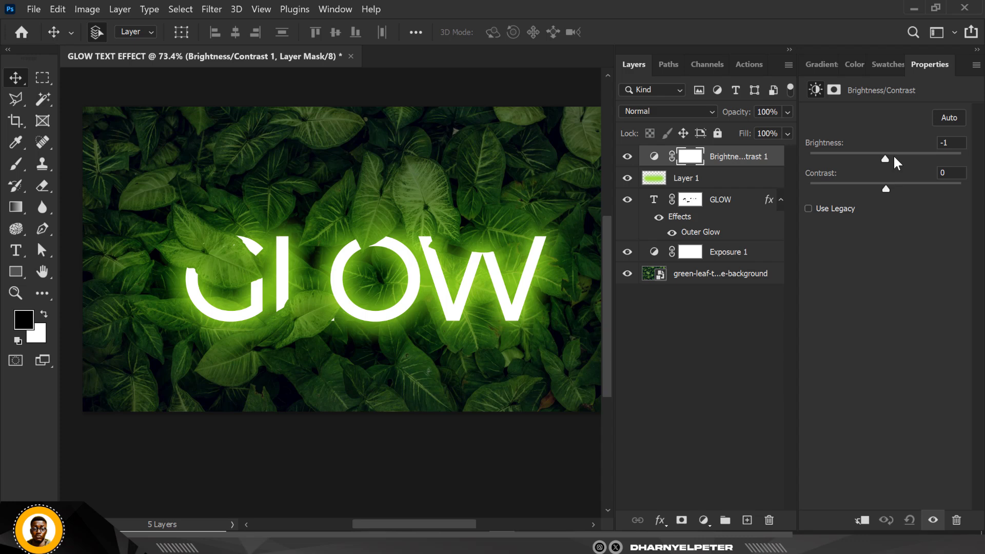
drag(886, 158, 898, 159)
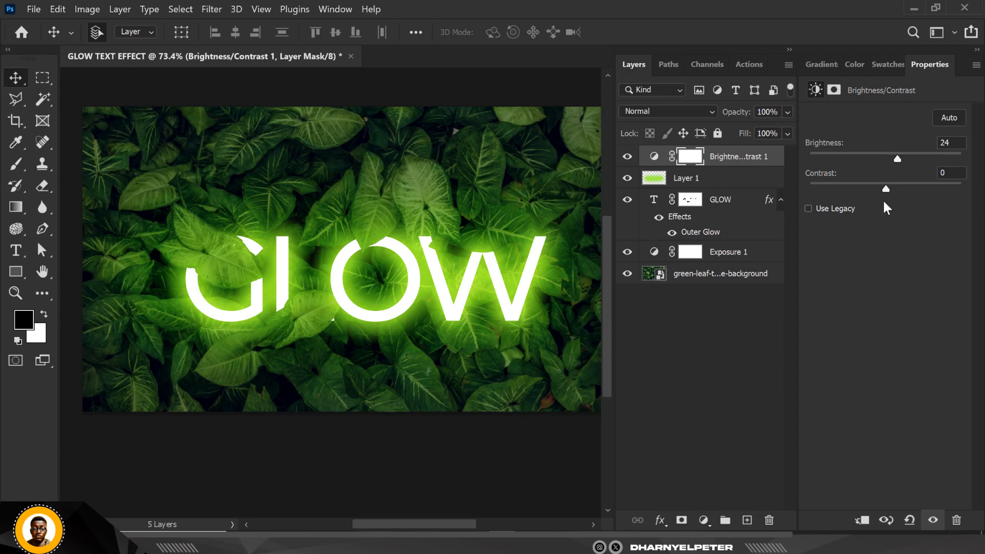
drag(886, 189, 890, 188)
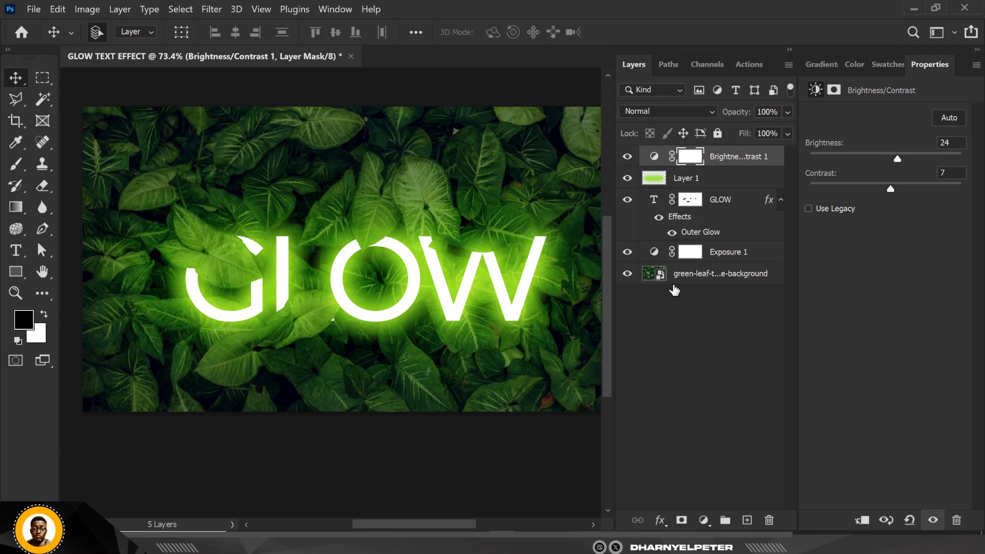
Step: Deepen Exposure 1 to -2.54 with gamma 0.88
click(728, 251)
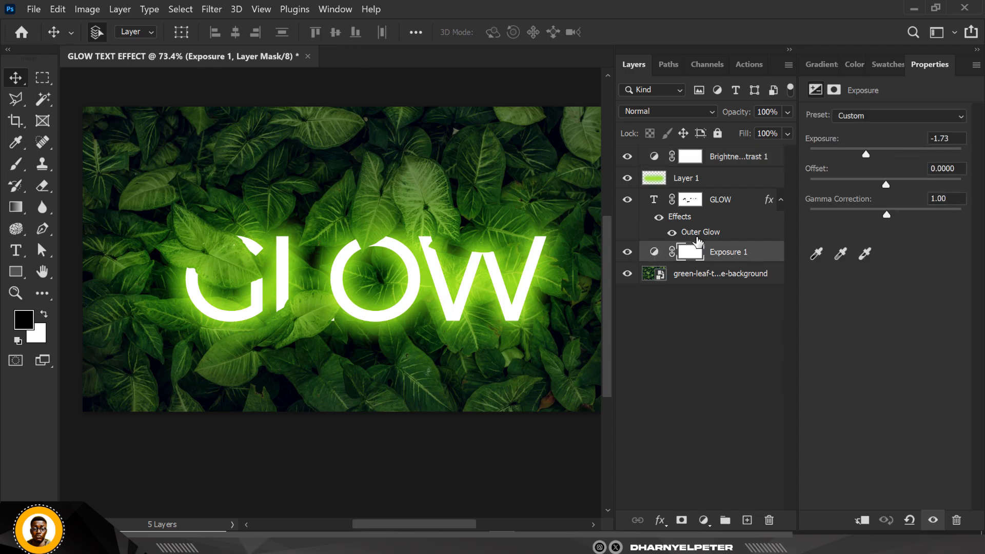
drag(865, 154, 863, 154)
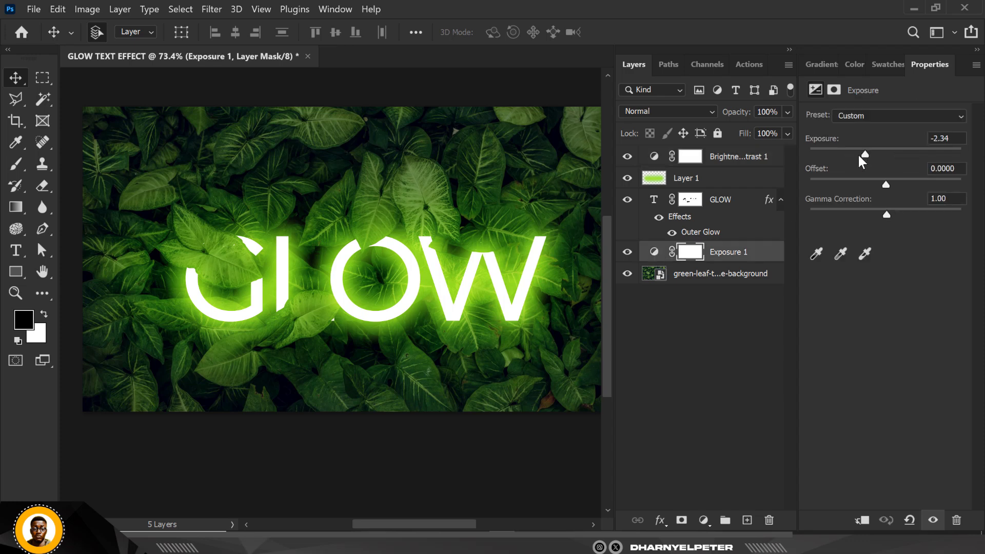
drag(866, 154, 857, 155)
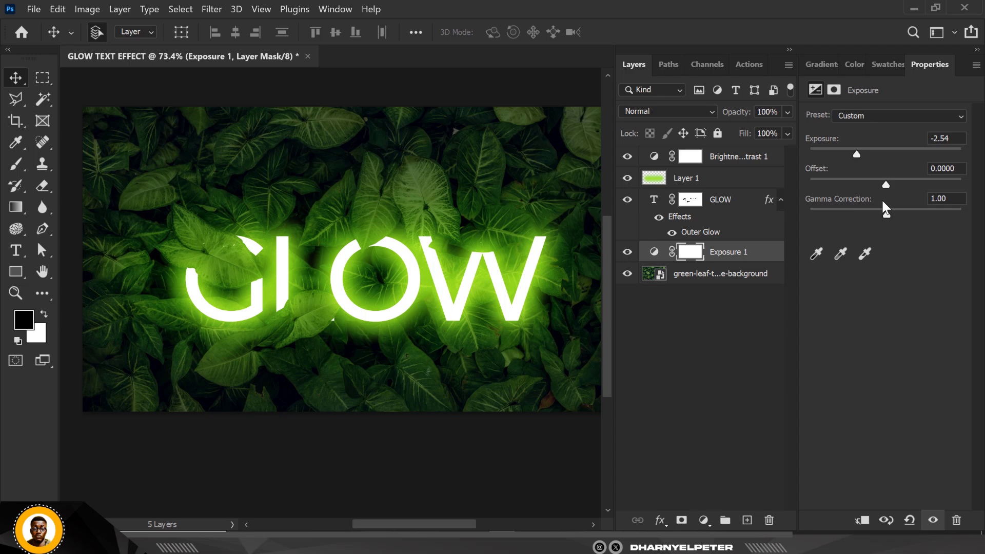
drag(886, 185, 891, 213)
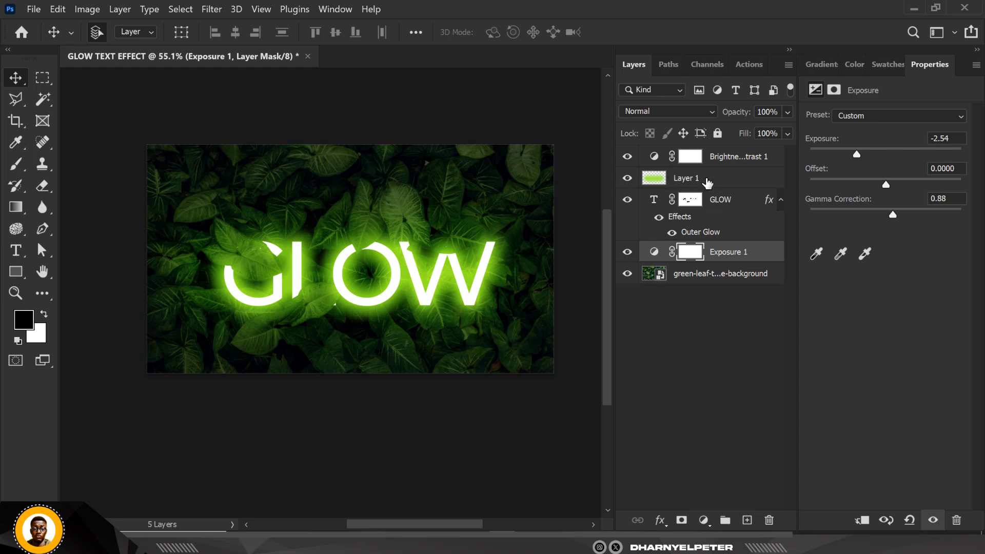
click(686, 179)
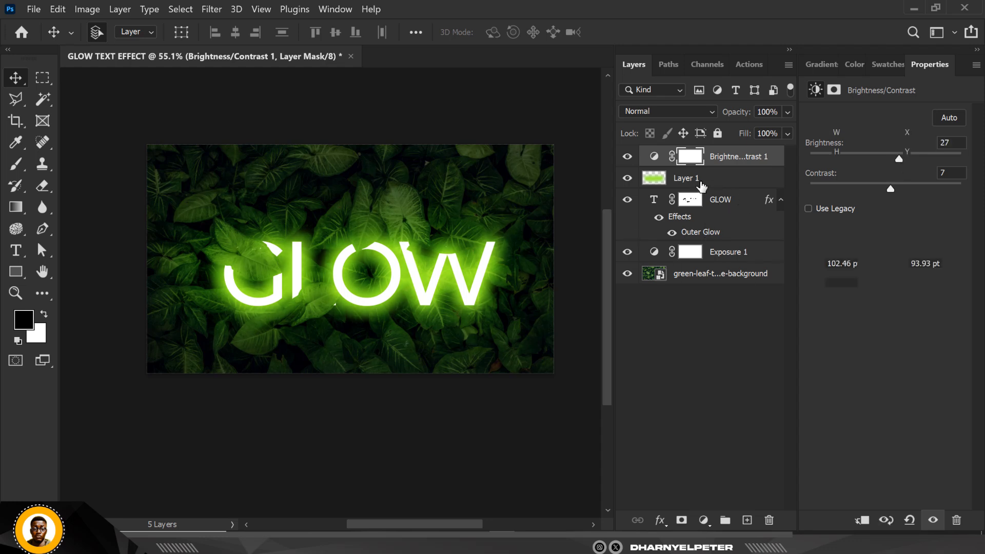
click(686, 178)
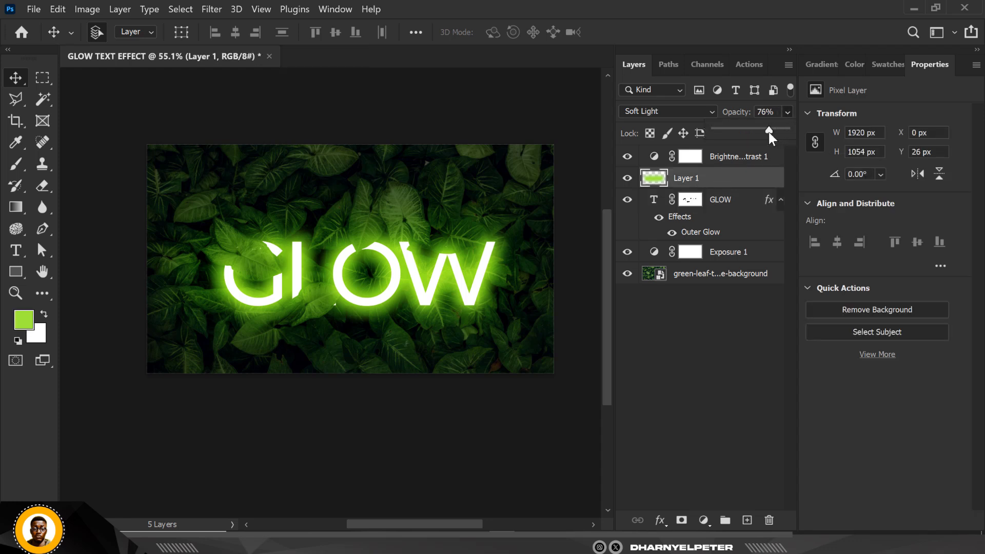
Step: Return Layer 1's green wash to 100% opacity and ease Exposure 1 to -1.52
drag(767, 129, 771, 129)
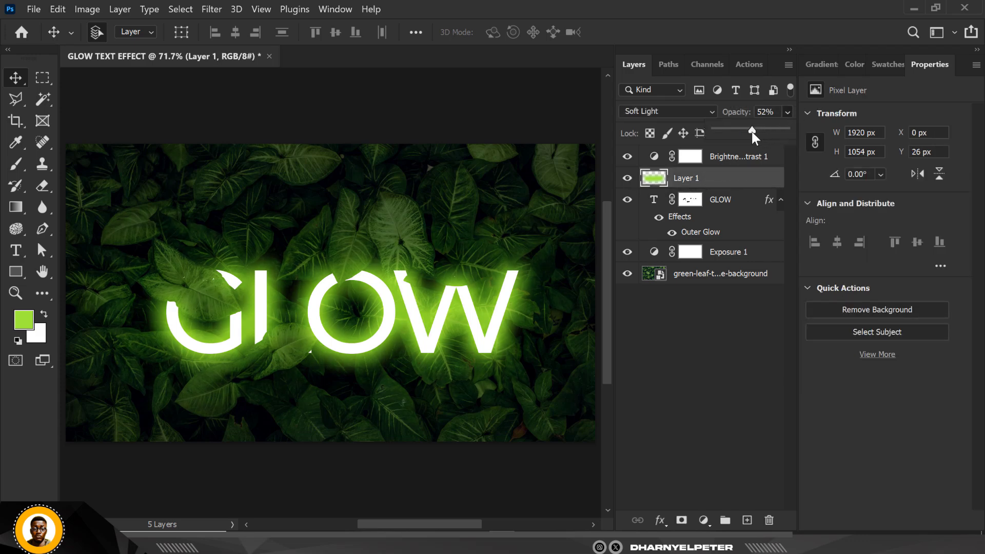
drag(752, 130, 765, 130)
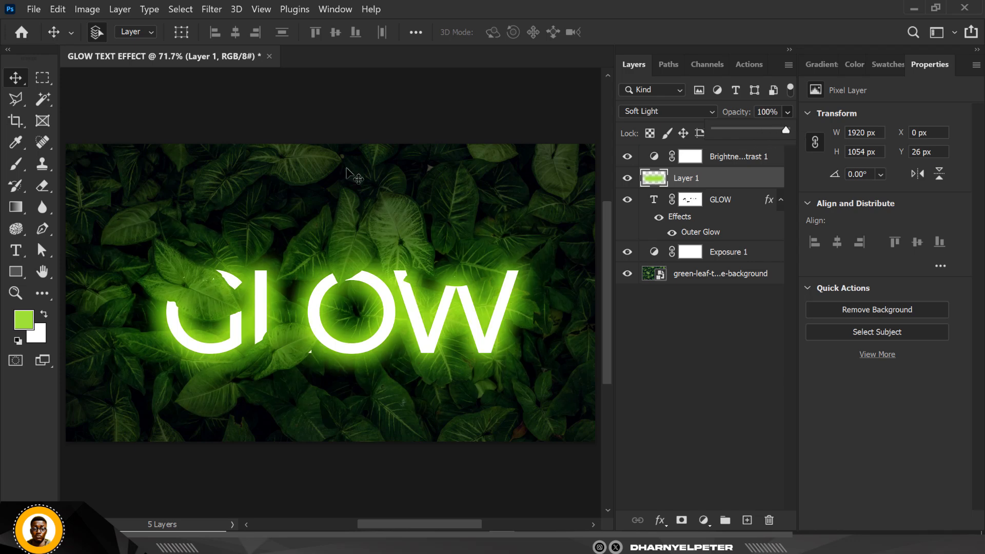
mouse_move(262, 314)
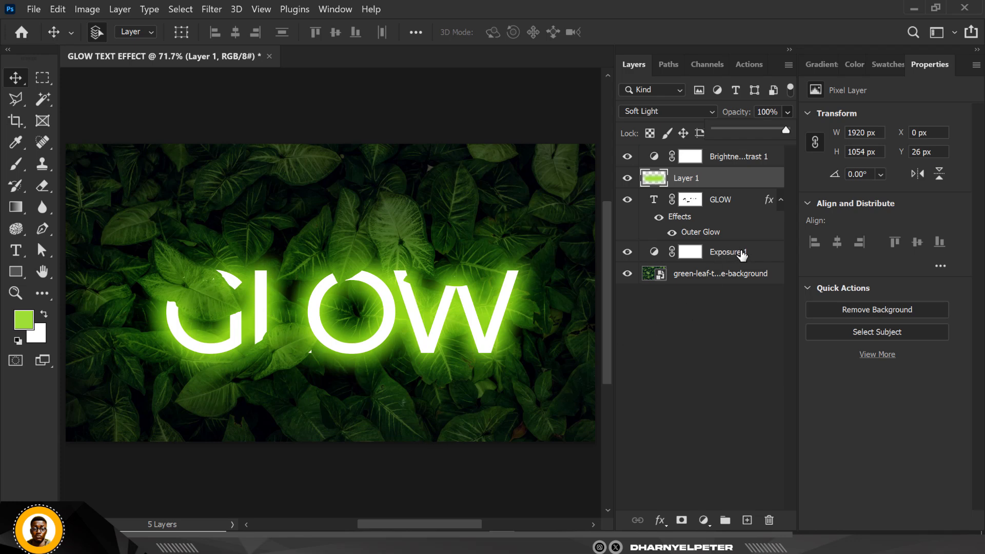
click(728, 252)
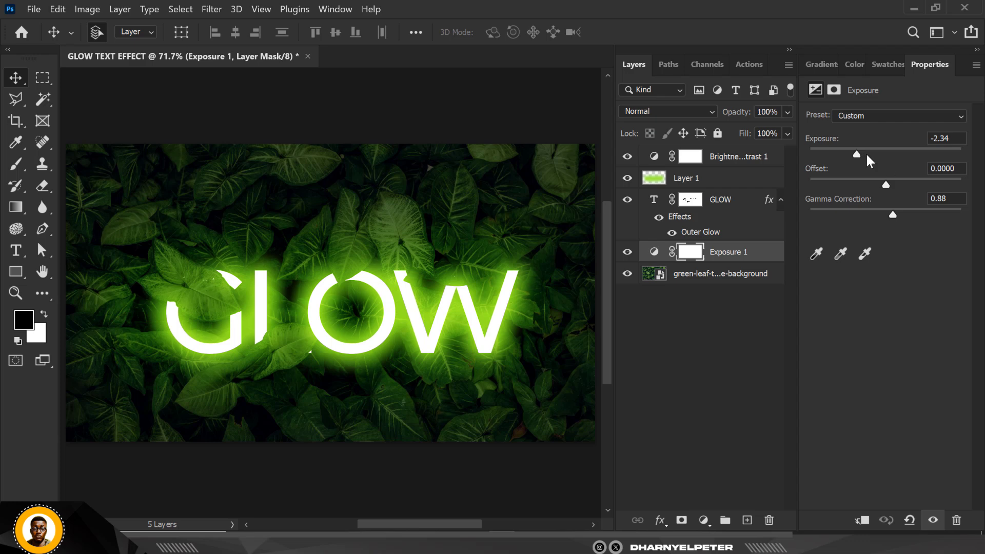
drag(856, 154, 868, 154)
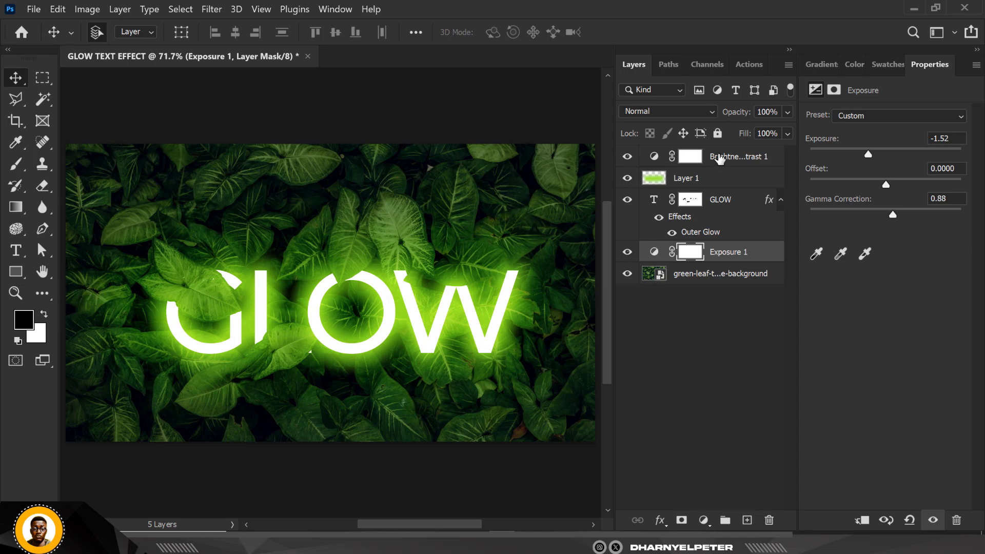
click(739, 156)
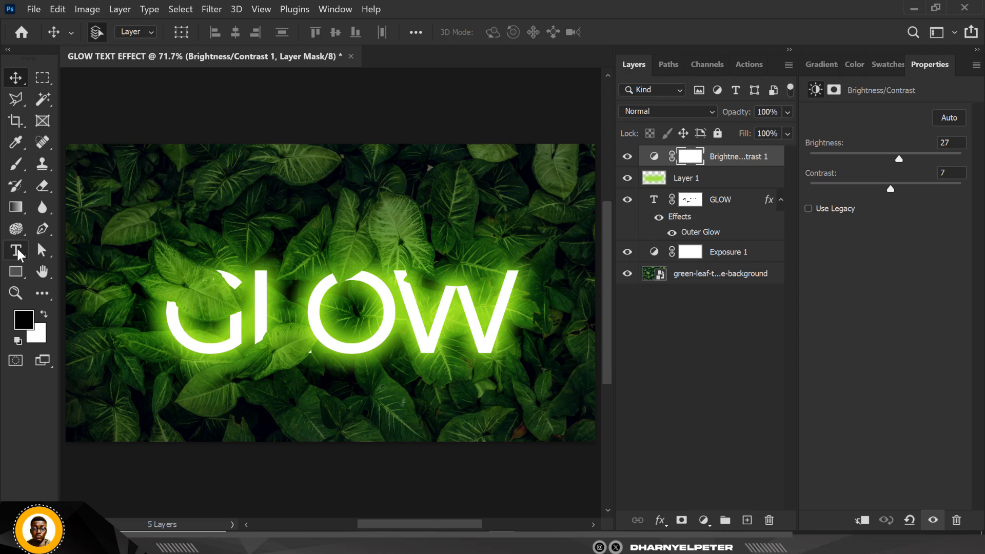
Step: Type a white 6 pt Montserrat 'PHOTOSHOP EFFECT' caption above GLOW and commit it
click(15, 250)
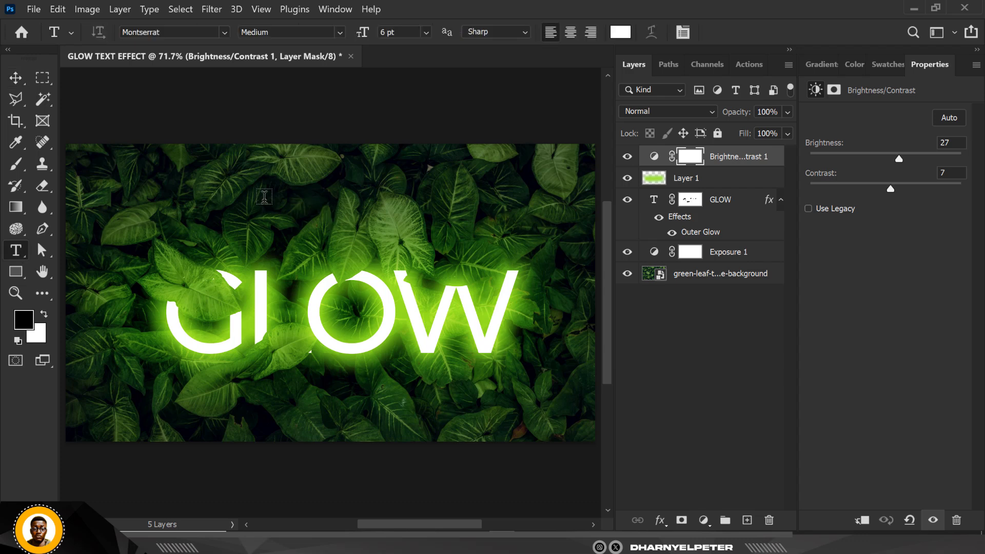
click(264, 197)
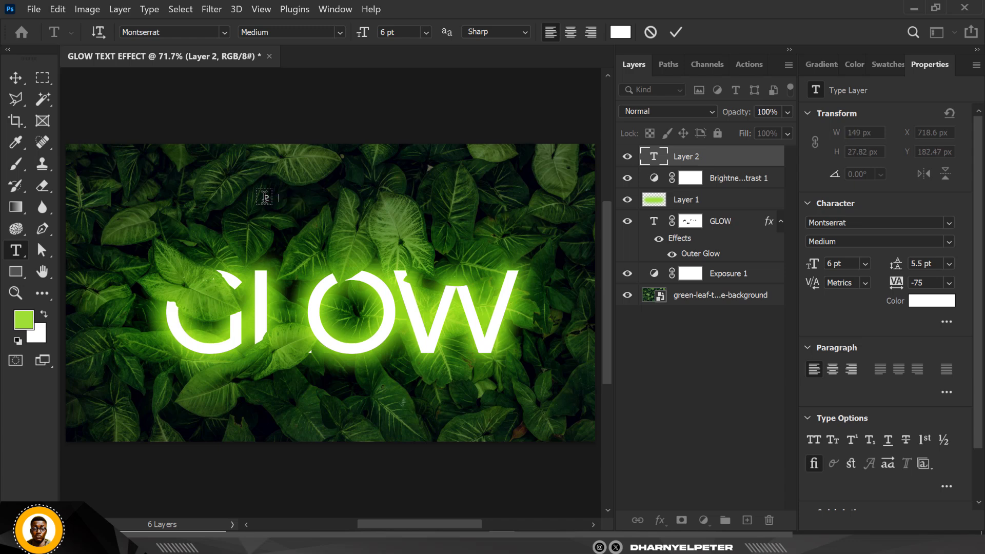
text(HOTO)
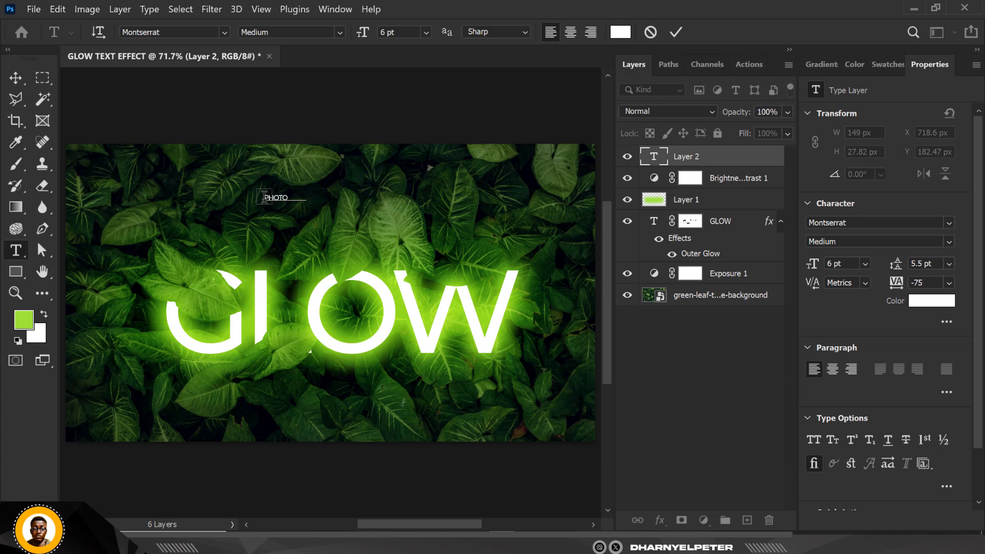
text(SHOP)
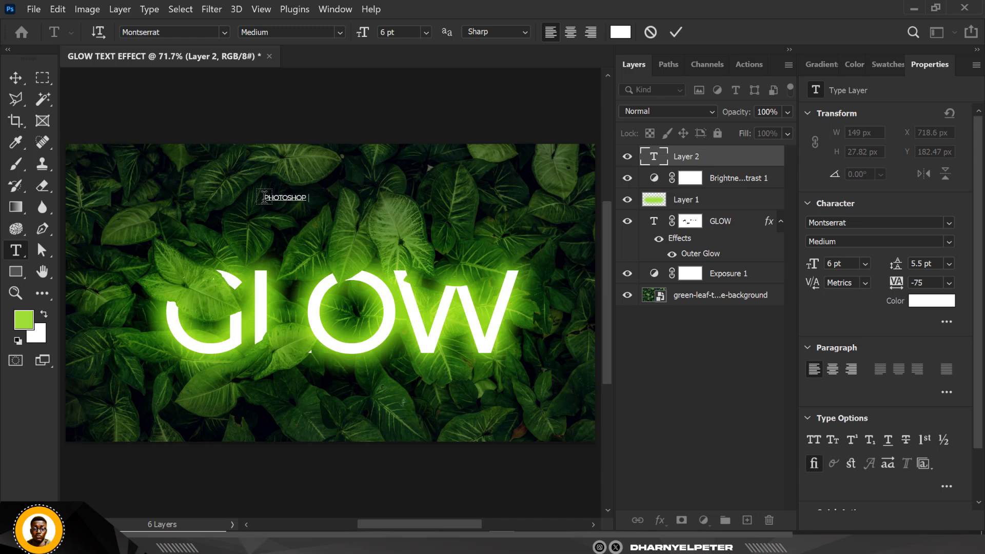
text(EFFECT)
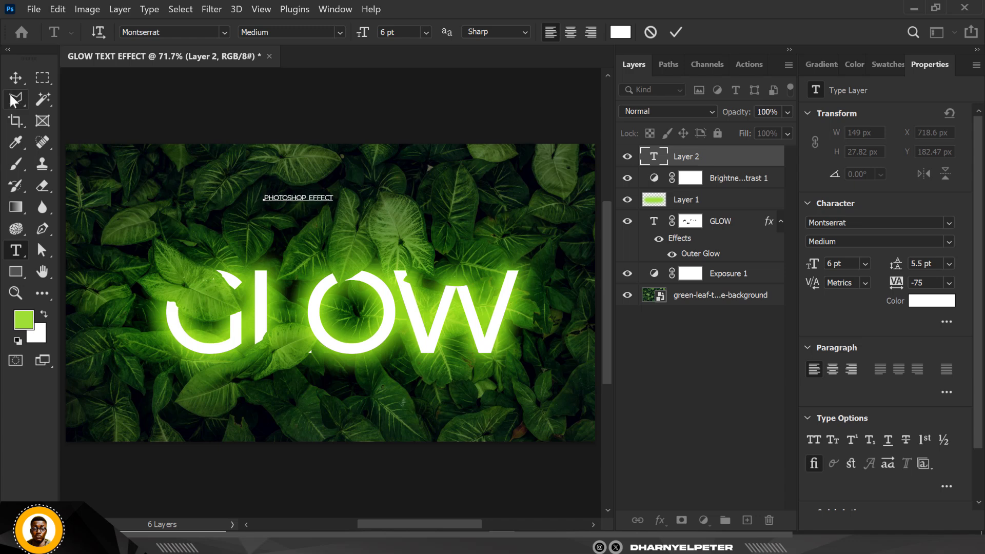
click(15, 78)
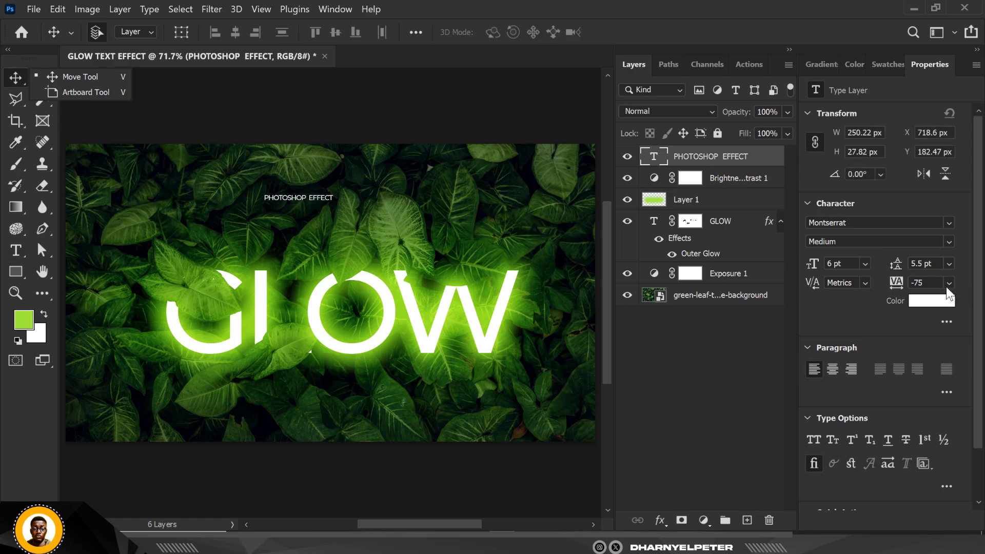